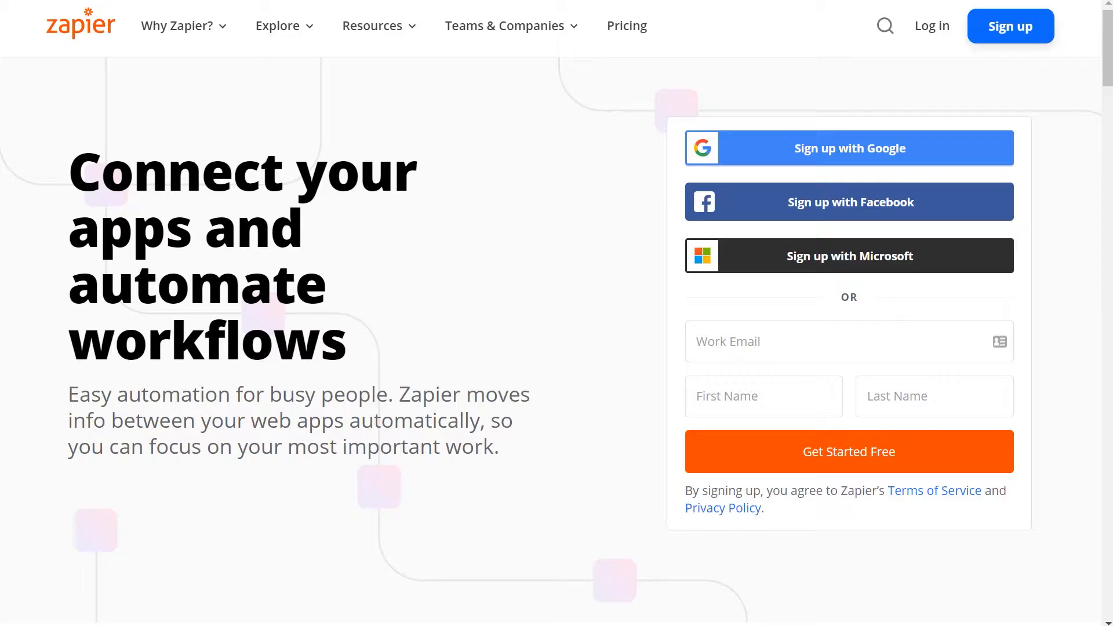
Step: Scroll past the Zapier homepage and move to the WordPress admin dashboard
{"action": "scroll", "scroll_direction": "down", "scroll_amount": 3}
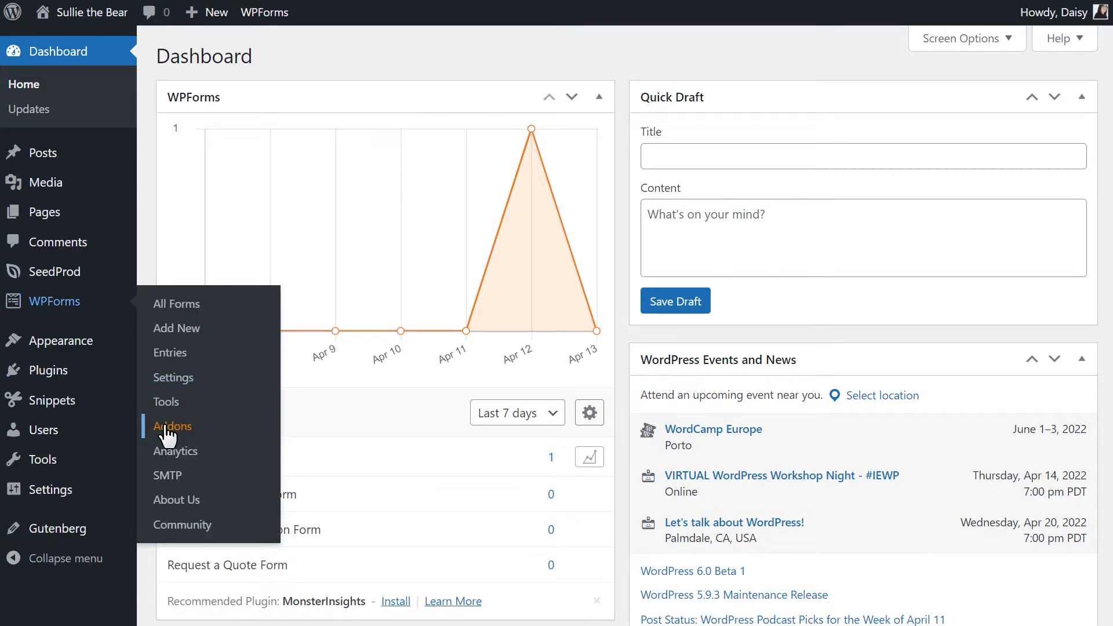
Step: Install and activate the WPForms Zapier Addon, then go to WPForms Settings
{"action": "left_click", "coordinate": [171, 426]}
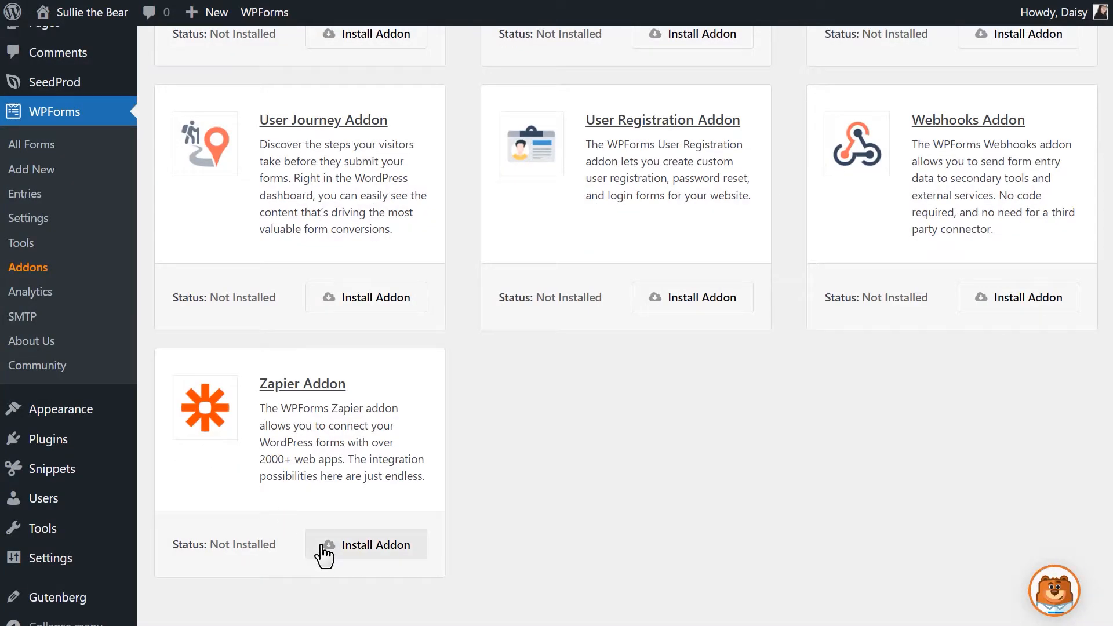
{"action": "left_click", "coordinate": [367, 544]}
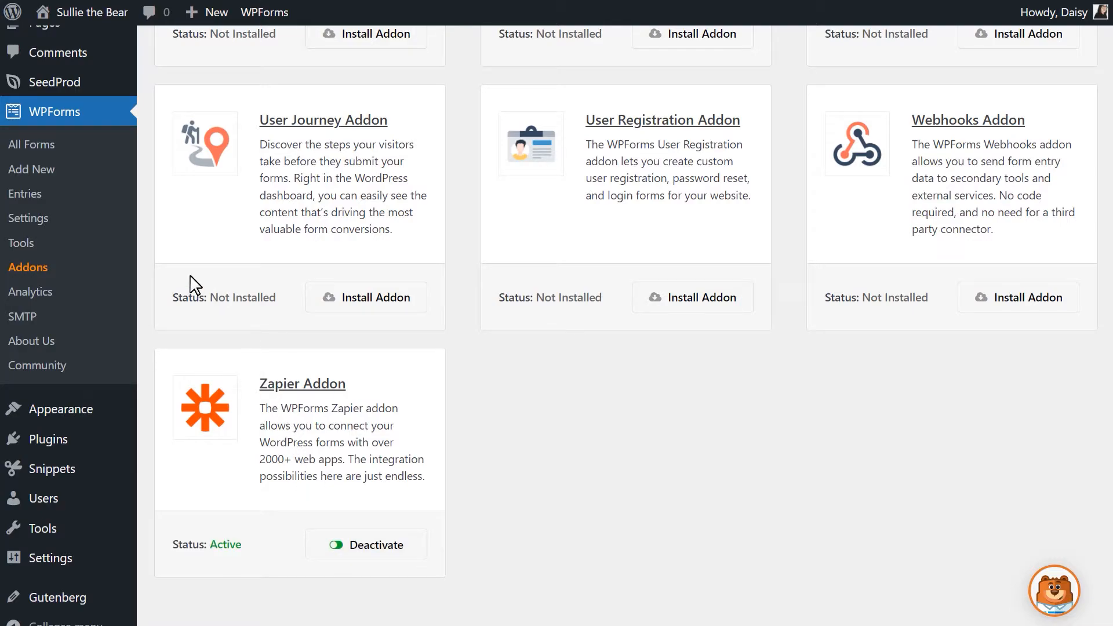
{"action": "left_click", "coordinate": [29, 218]}
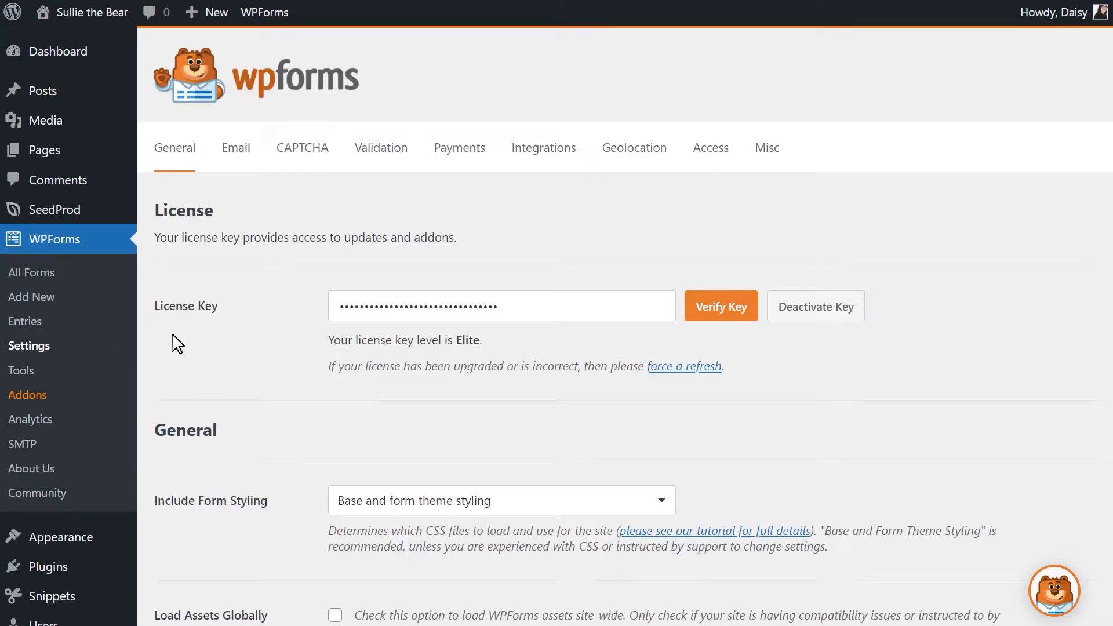
Step: Reveal and select the Zapier API key under WPForms Integrations settings
{"action": "left_click", "coordinate": [543, 147]}
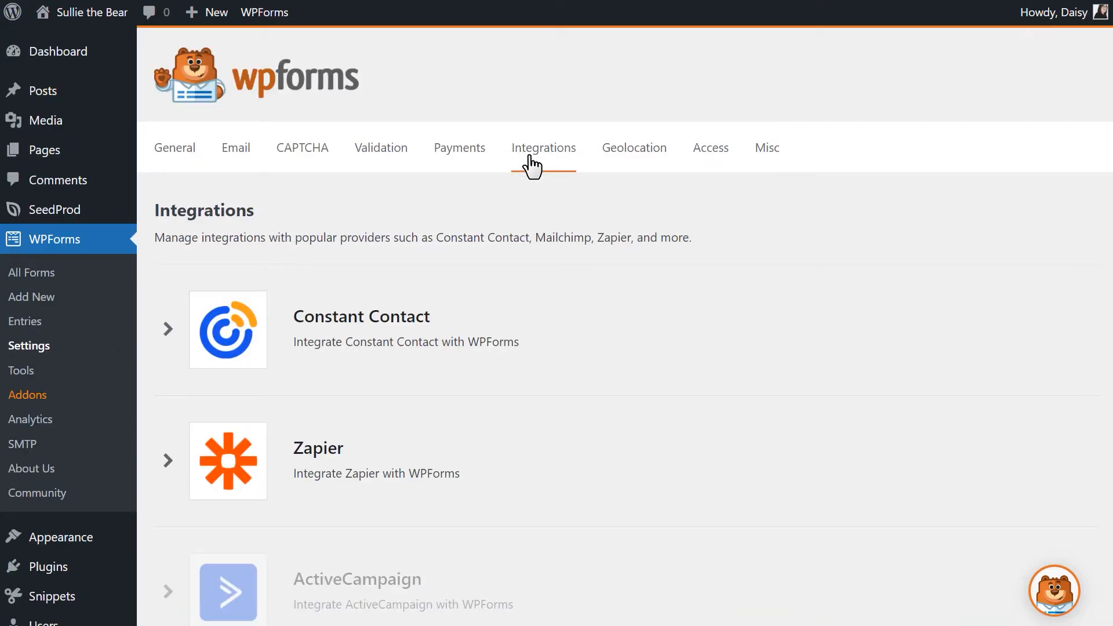
{"action": "left_click", "coordinate": [167, 460]}
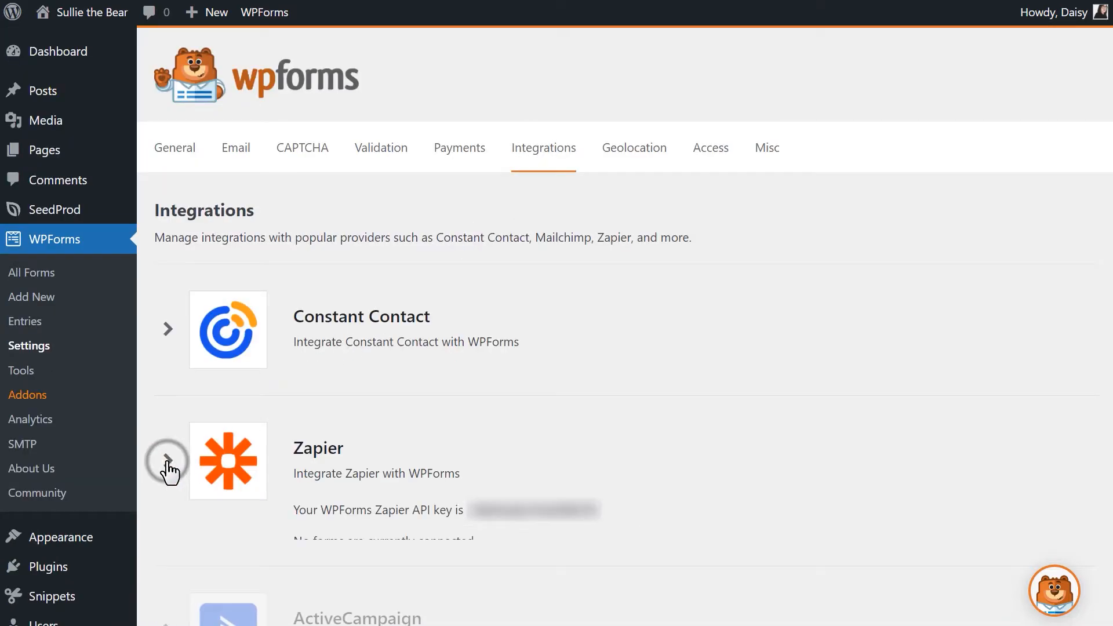
{"action": "left_click", "coordinate": [168, 461]}
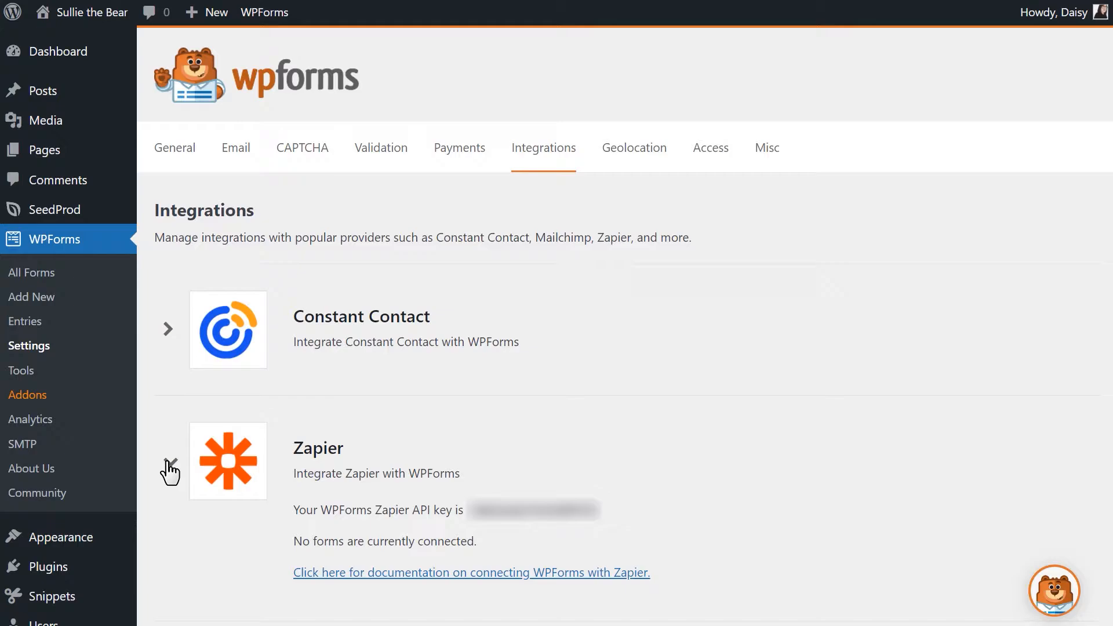
{"action": "left_click", "coordinate": [168, 470]}
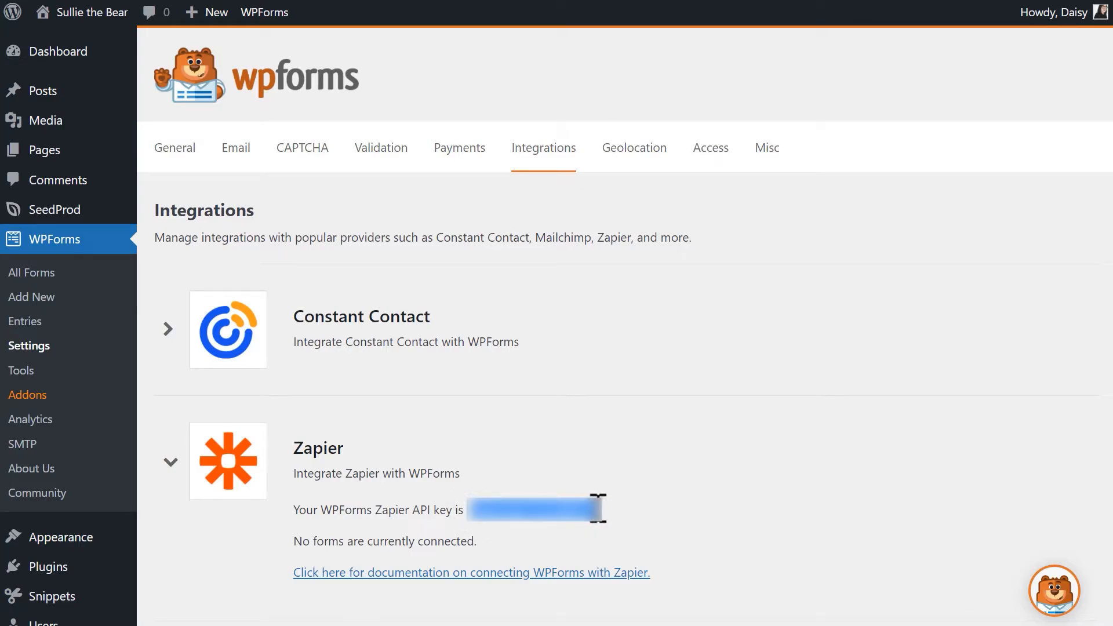
{"action": "mouse_move", "coordinate": [86, 291]}
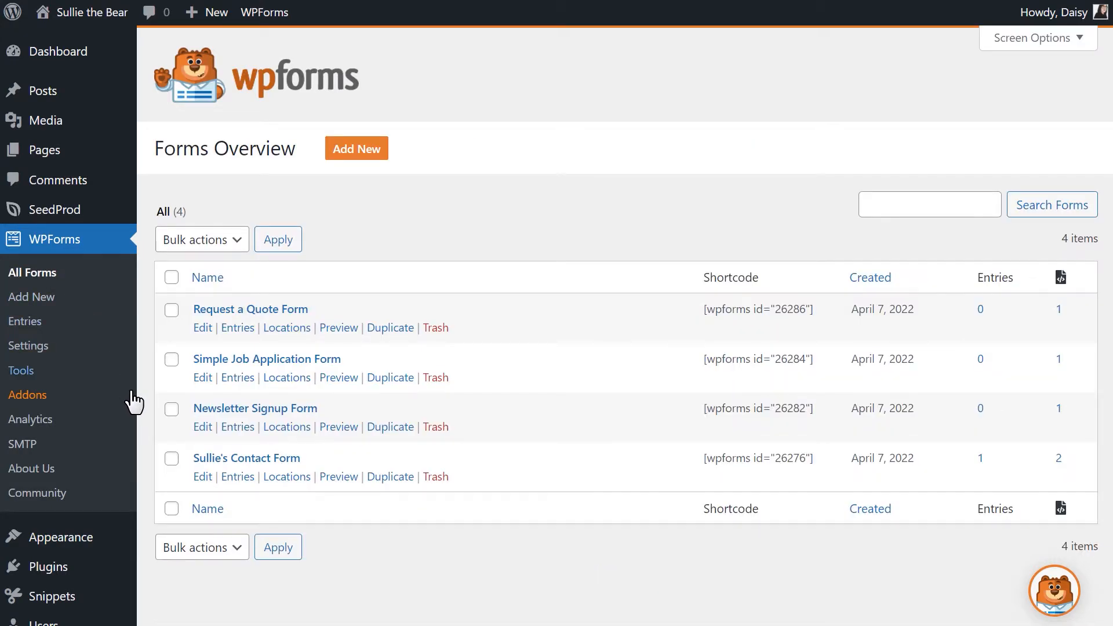
Step: Launch the Slack Zap template from Sullie's Contact Form's Marketing > Zapier options
{"action": "left_click", "coordinate": [202, 476]}
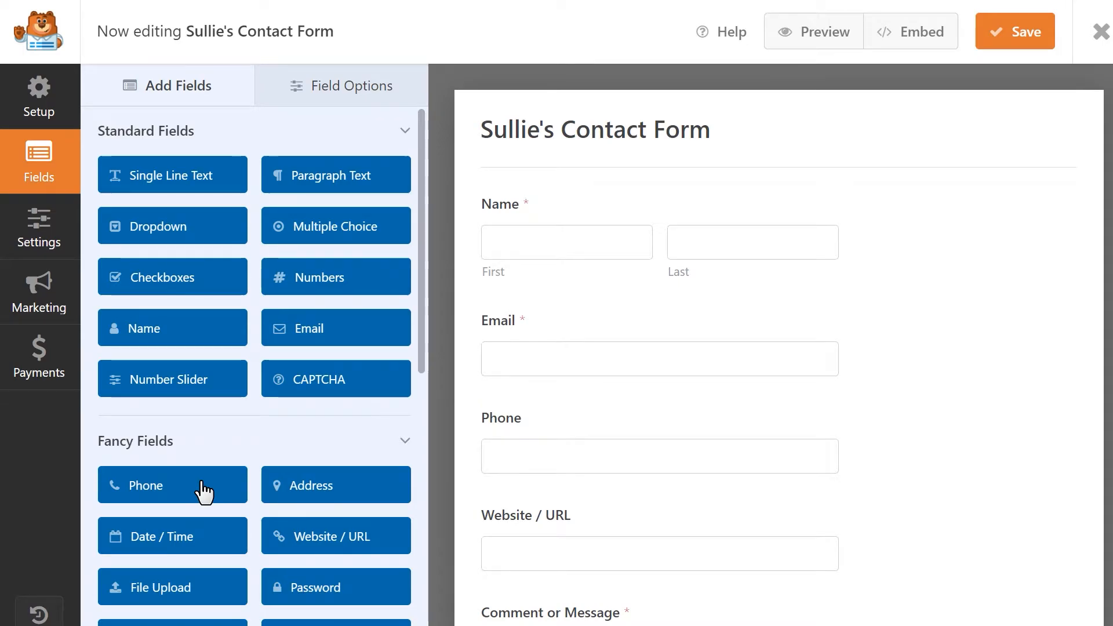
{"action": "left_click", "coordinate": [38, 292]}
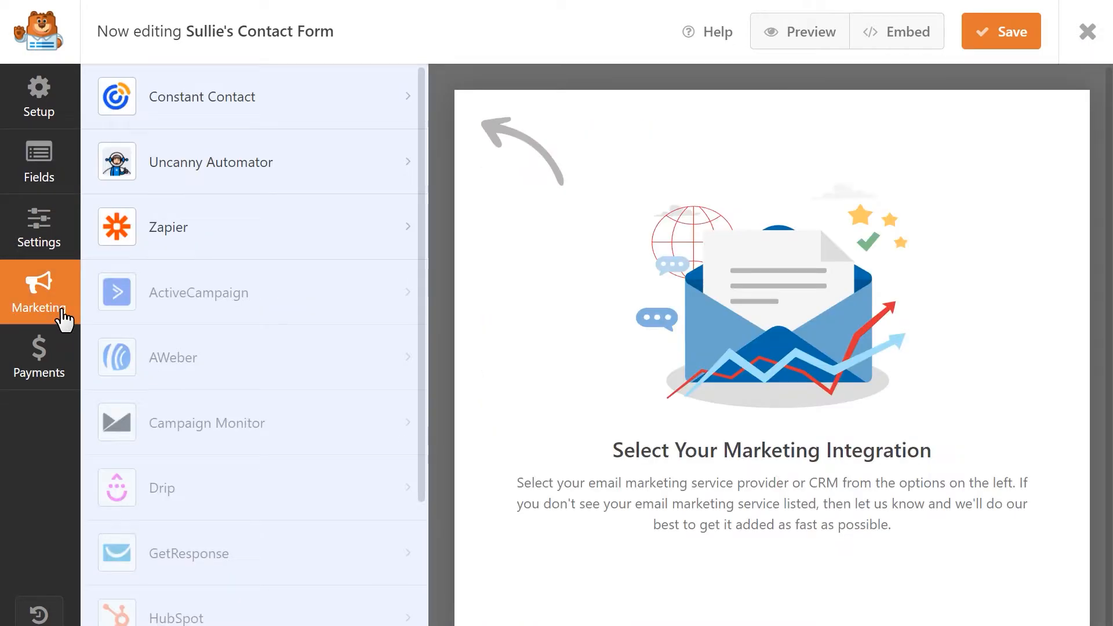
{"action": "left_click", "coordinate": [228, 227]}
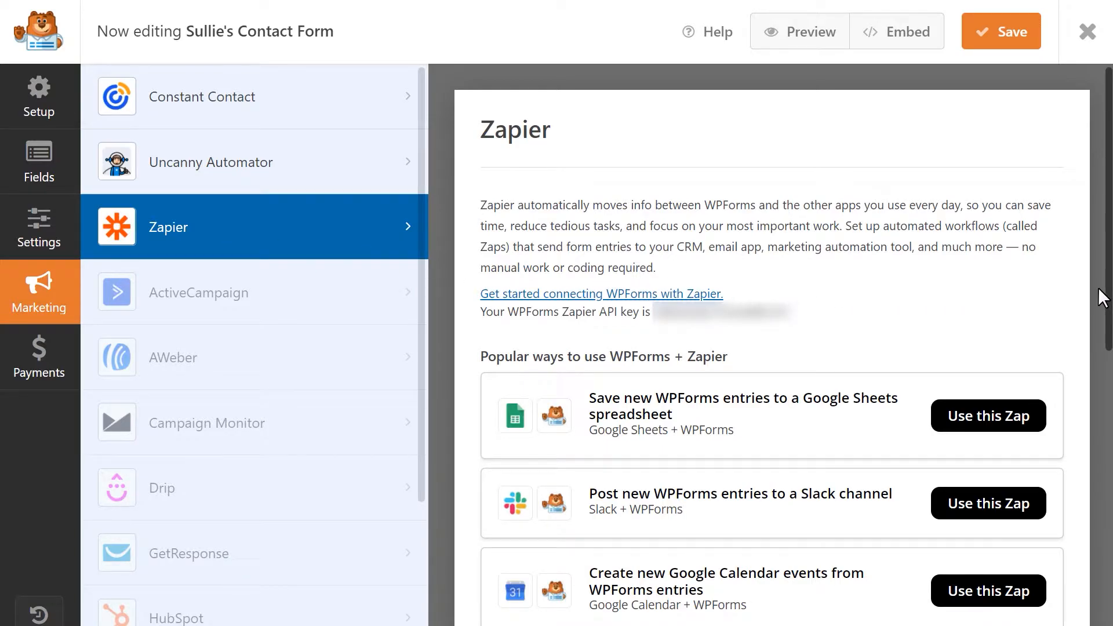
{"action": "scroll", "scroll_direction": "down", "scroll_amount": 3}
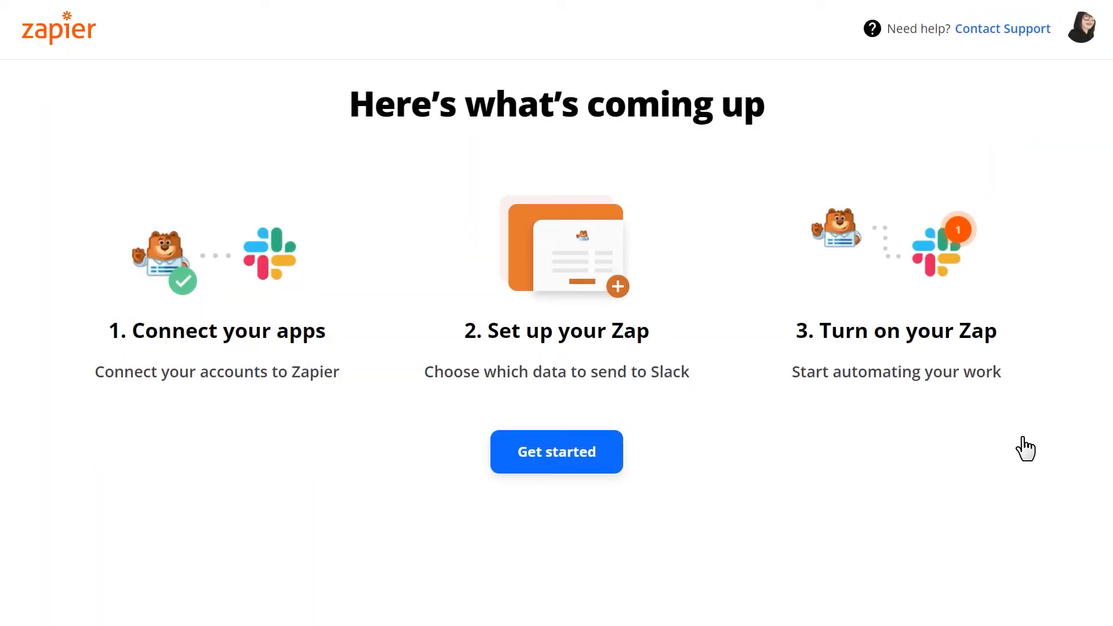
{"action": "mouse_move", "coordinate": [951, 468]}
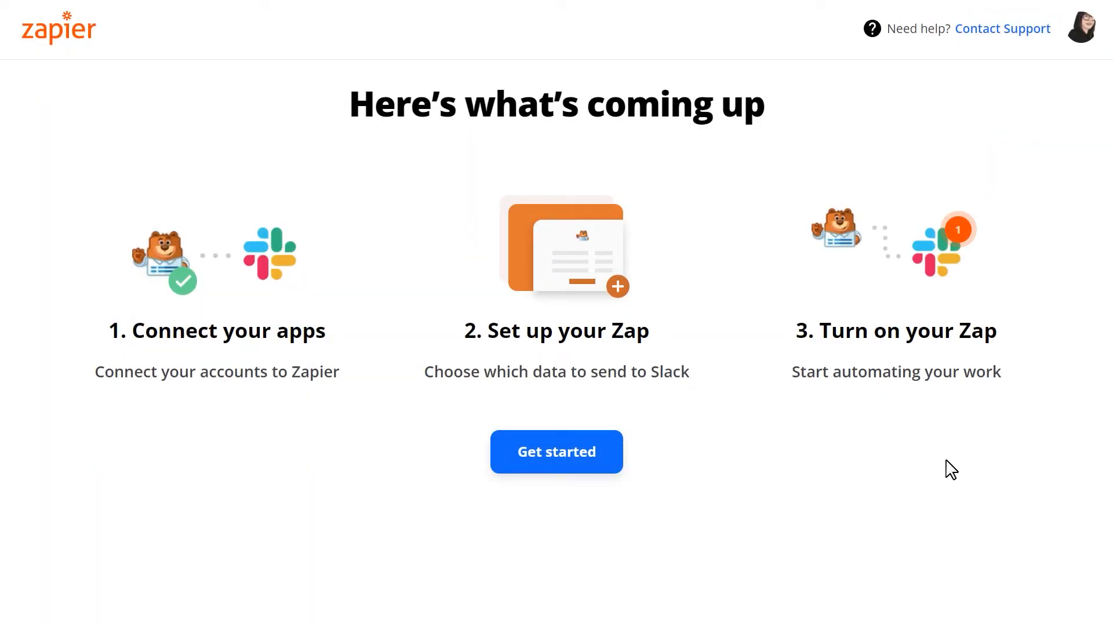
Step: Connect a WPForms account to the Zap using the API key and site URL
{"action": "left_click", "coordinate": [556, 452]}
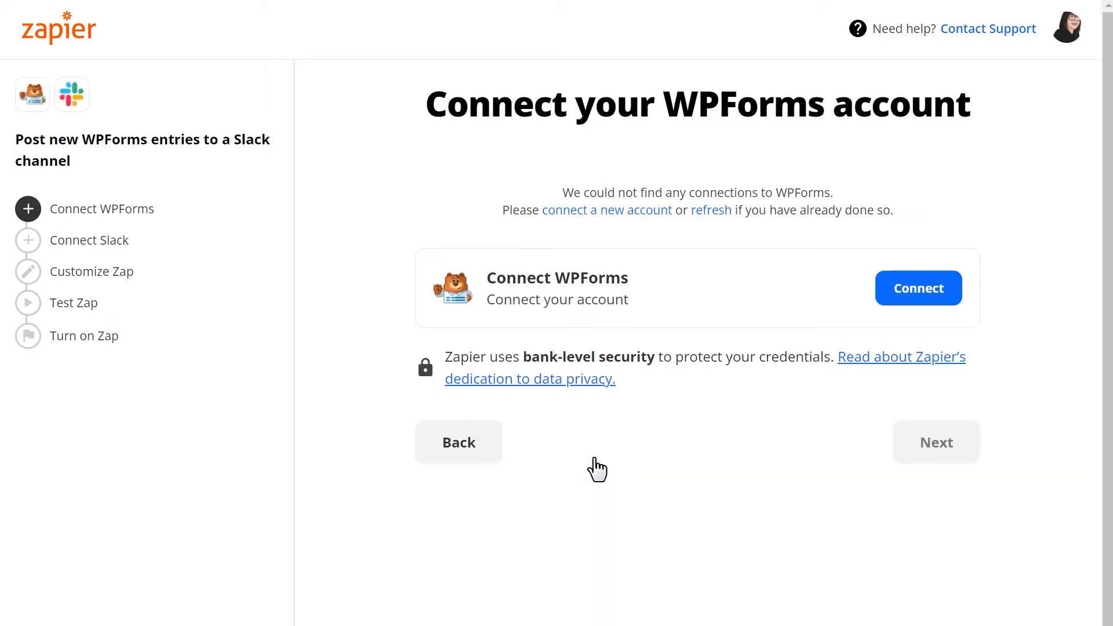
{"action": "left_click", "coordinate": [917, 288]}
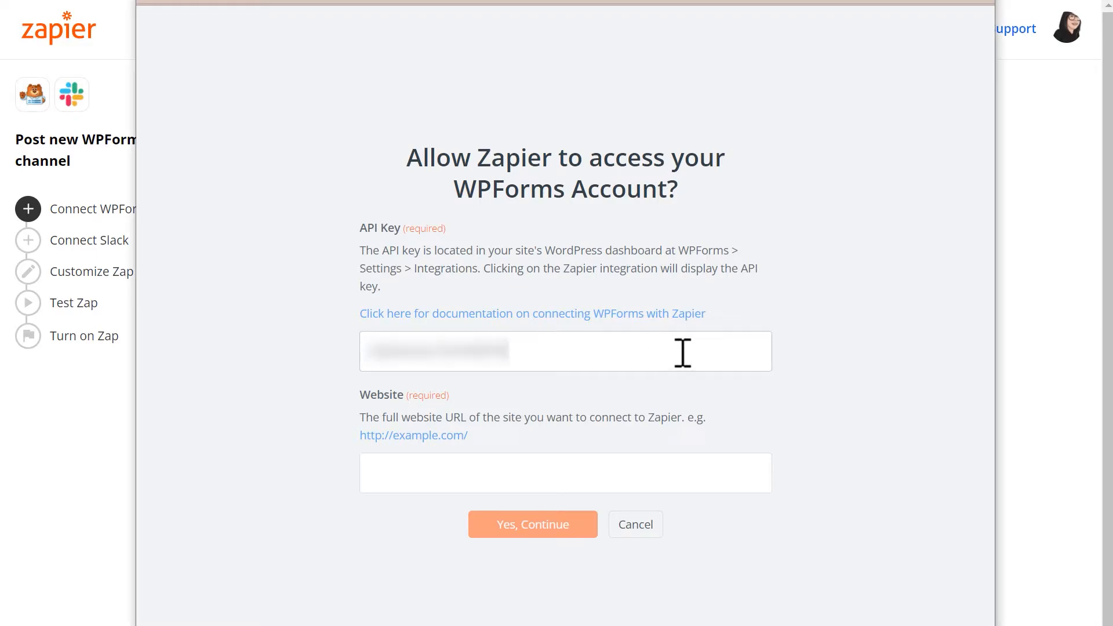
{"action": "type", "text": "htt"}
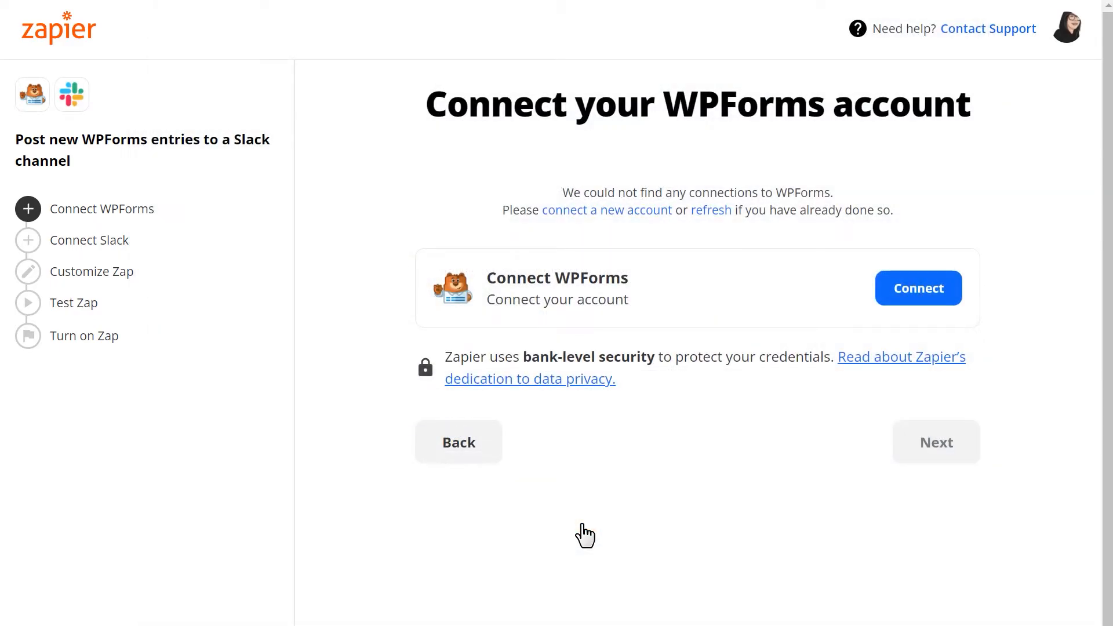
{"action": "left_click", "coordinate": [917, 288]}
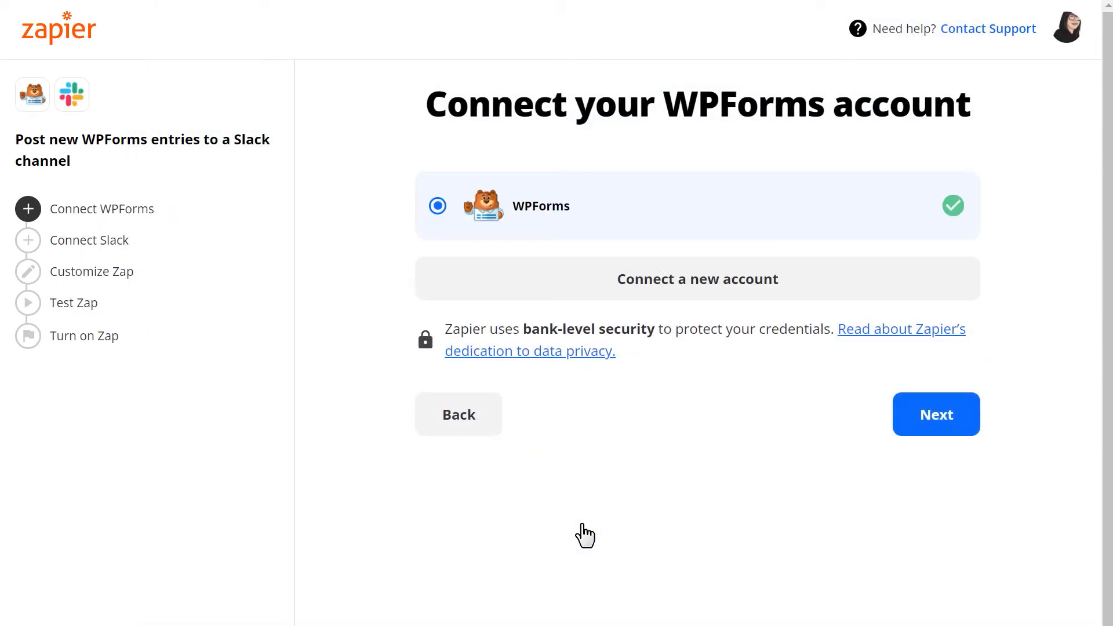
{"action": "mouse_move", "coordinate": [889, 445]}
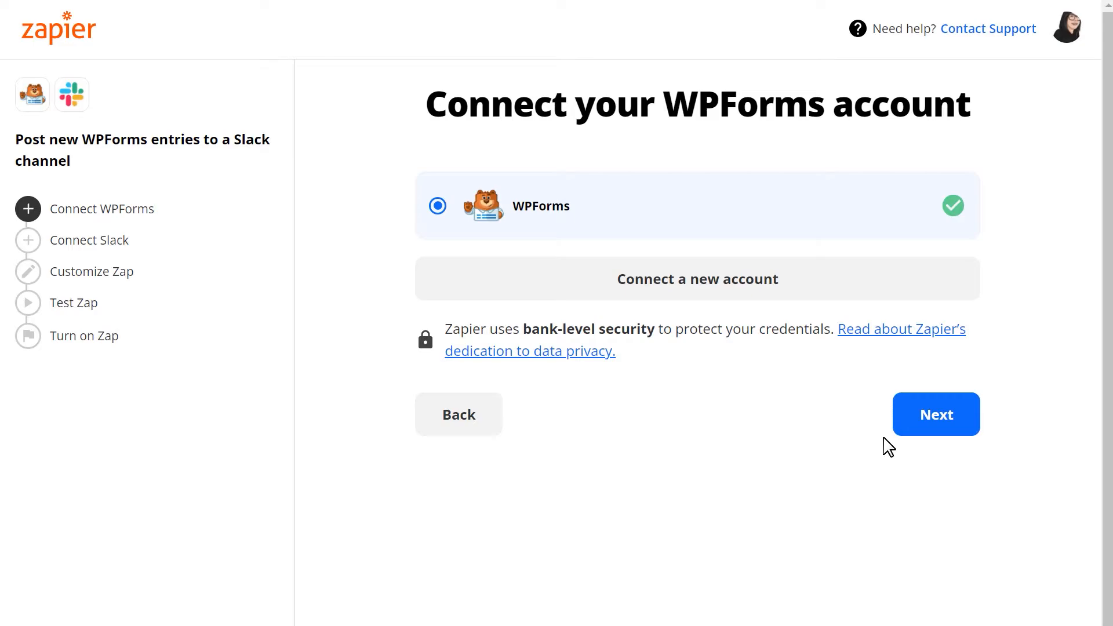
{"action": "left_click", "coordinate": [936, 413]}
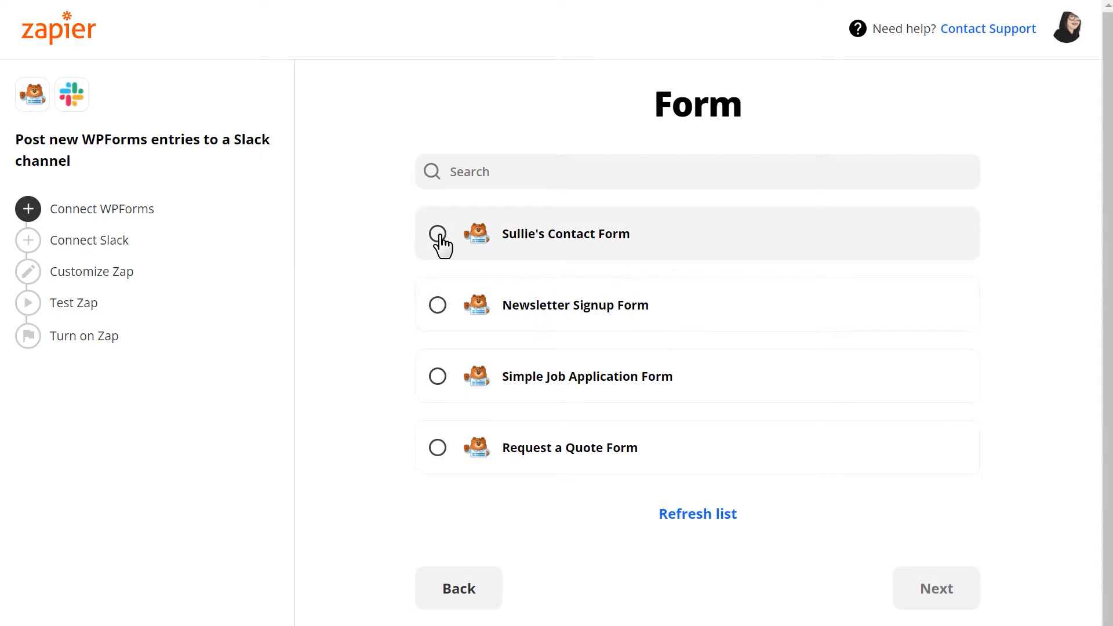
Step: Choose Sullie's Contact Form as the trigger and begin connecting Slack
{"action": "left_click", "coordinate": [437, 234]}
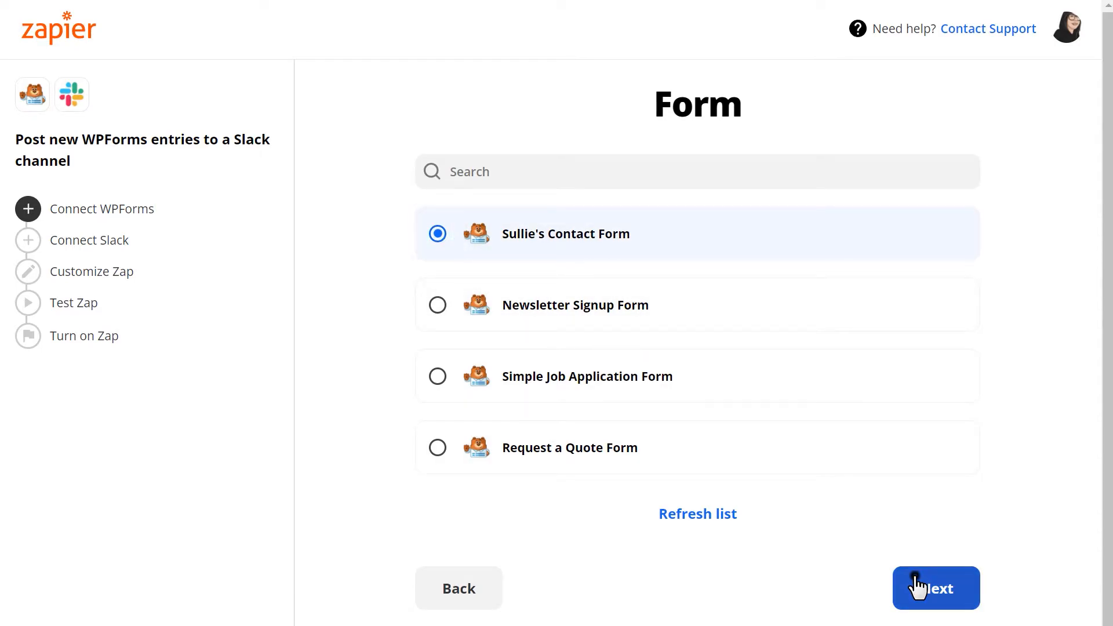
{"action": "left_click", "coordinate": [935, 588]}
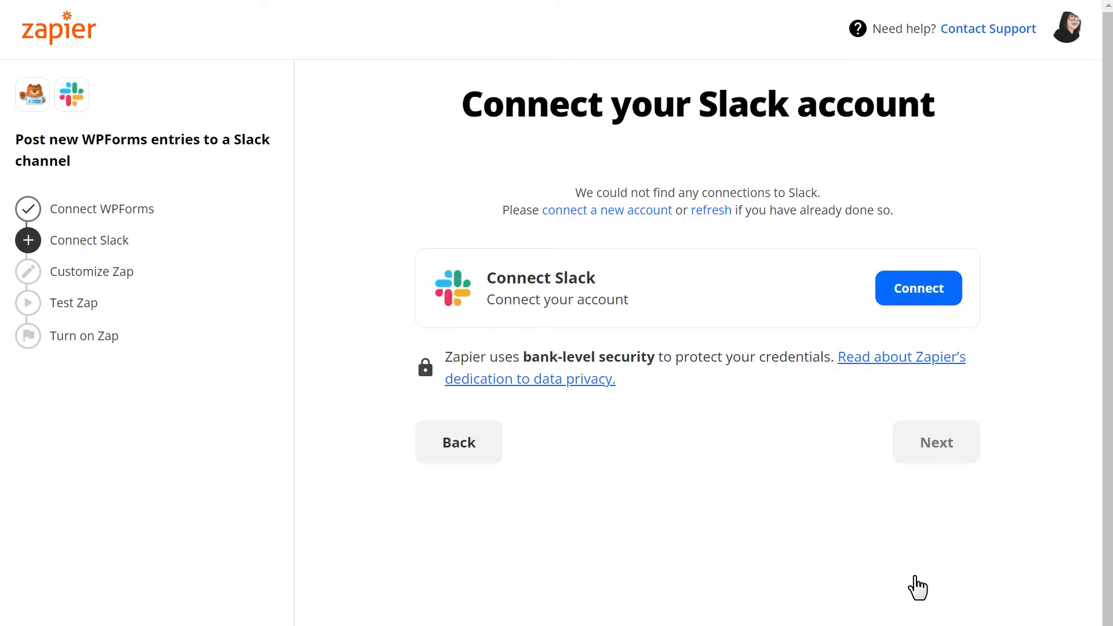
{"action": "left_click", "coordinate": [917, 288]}
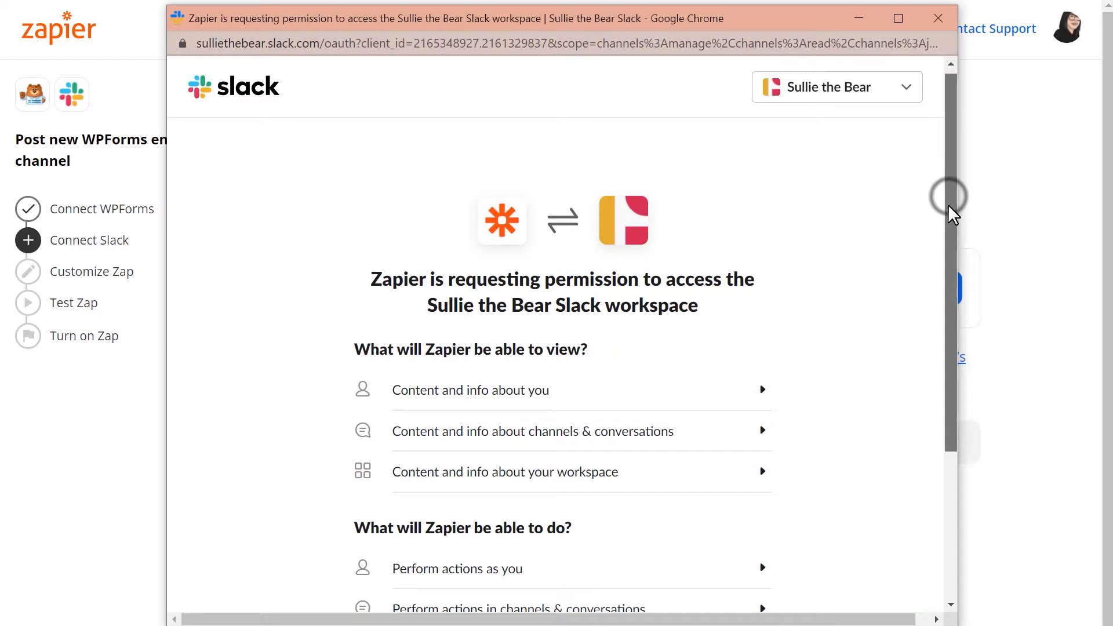
Step: Allow Zapier access to the Sullie the Bear Slack workspace and continue
{"action": "scroll", "scroll_direction": "down", "scroll_amount": 3}
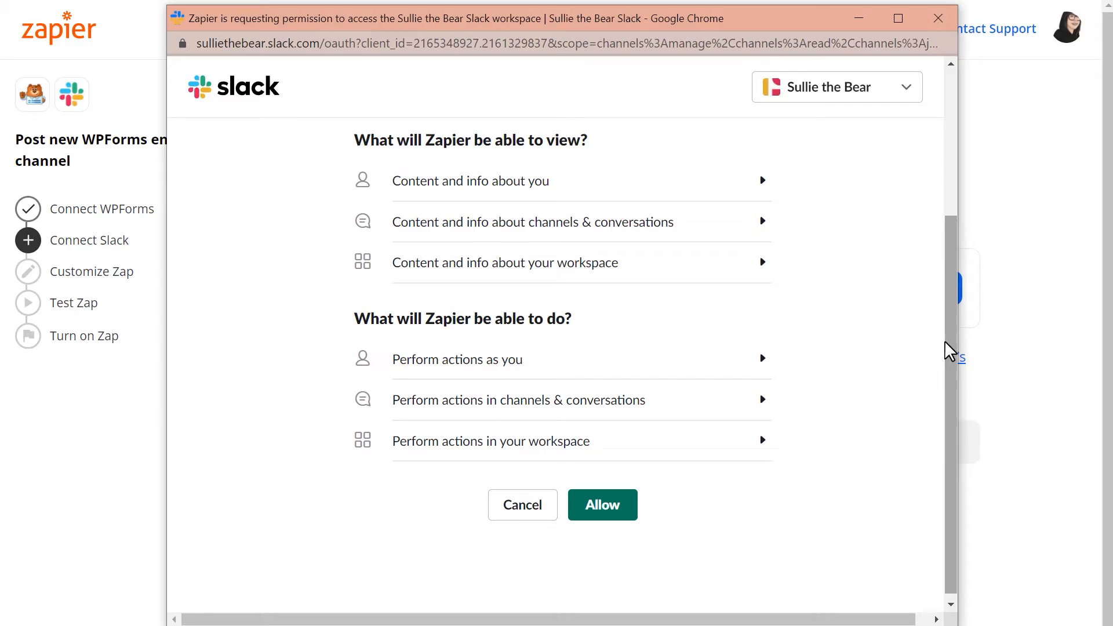
{"action": "left_click", "coordinate": [602, 505]}
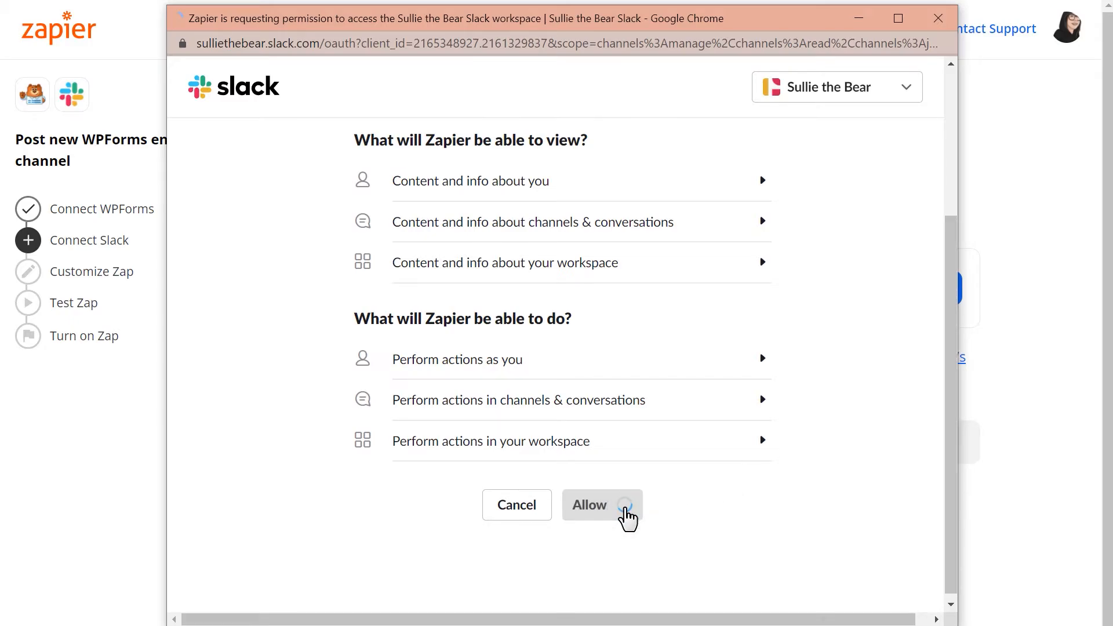
{"action": "left_click", "coordinate": [589, 505]}
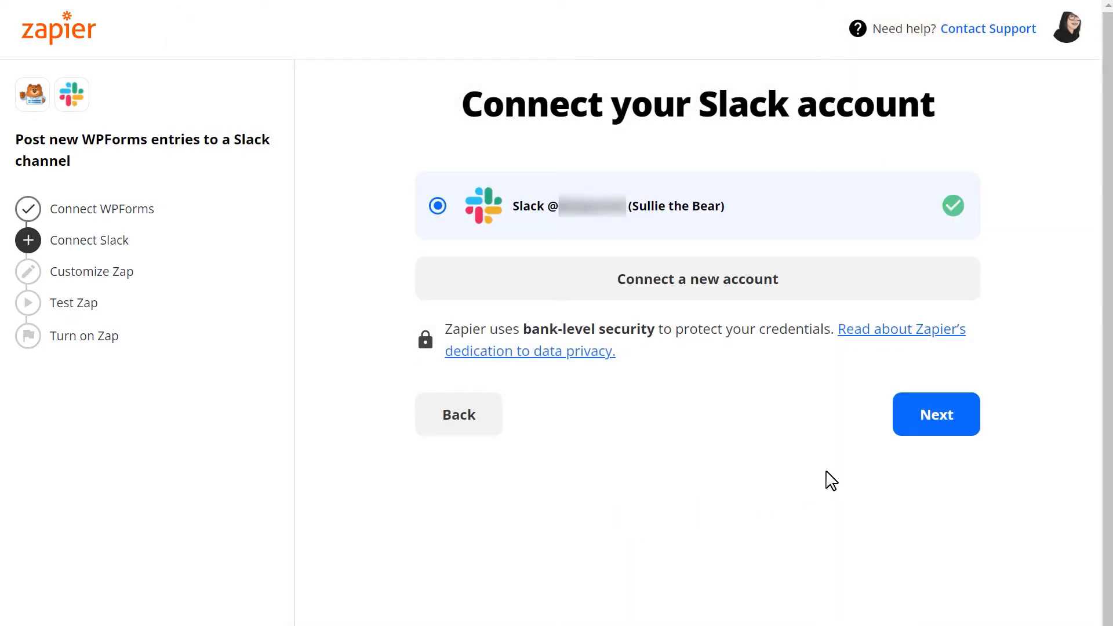
{"action": "left_click", "coordinate": [936, 414]}
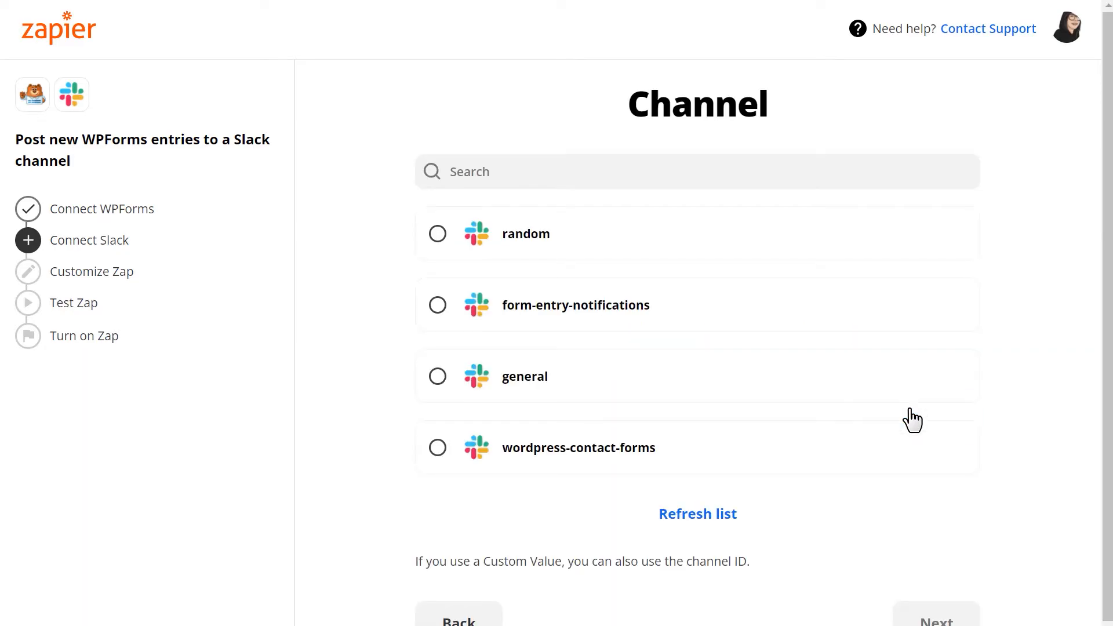
Step: Pick form-entry-notifications as the Slack channel for posts
{"action": "left_click", "coordinate": [437, 304]}
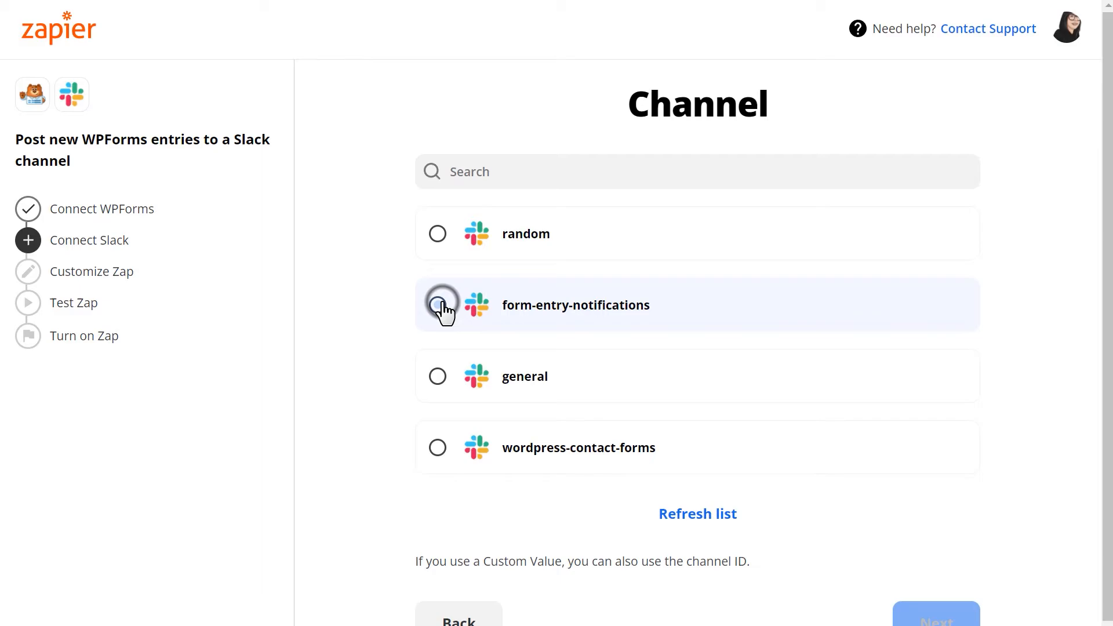
{"action": "left_click", "coordinate": [437, 305]}
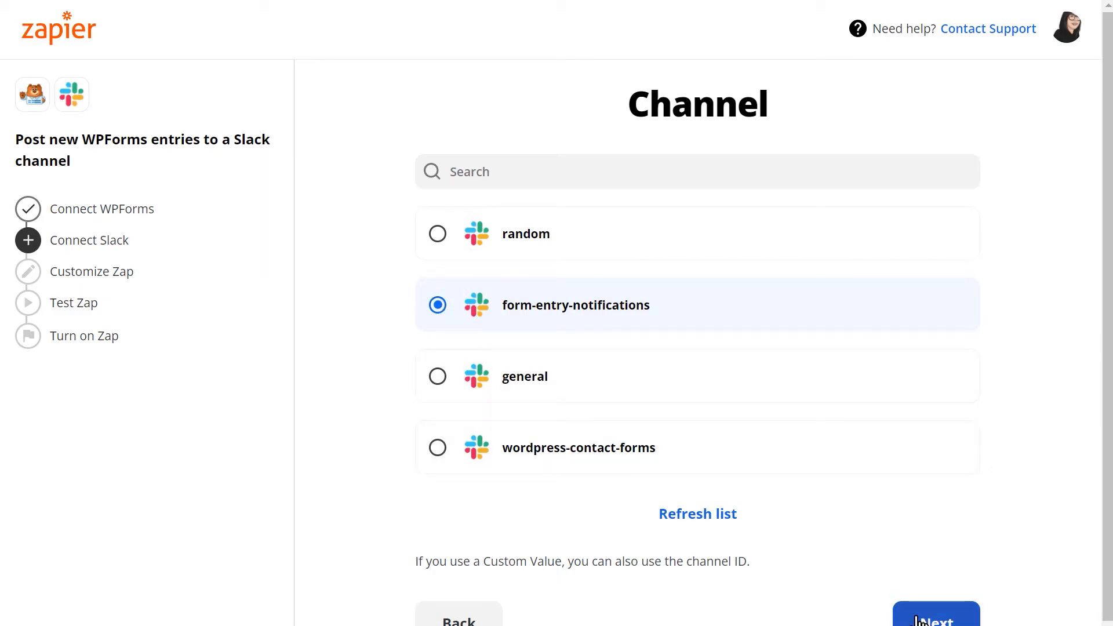
{"action": "left_click", "coordinate": [936, 619]}
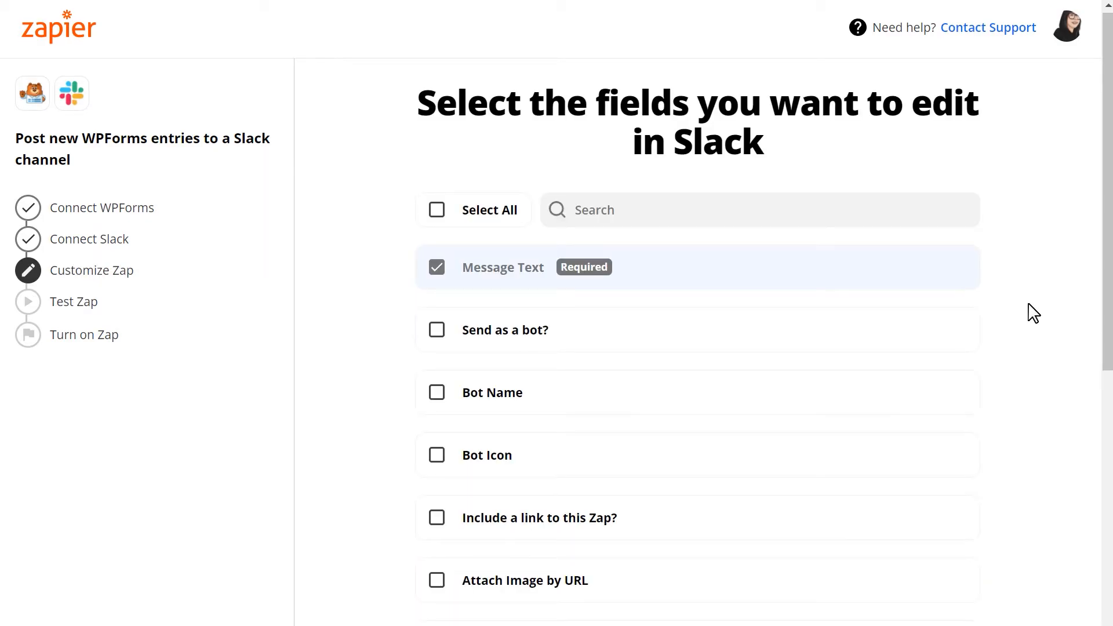
{"action": "mouse_move", "coordinate": [1024, 347]}
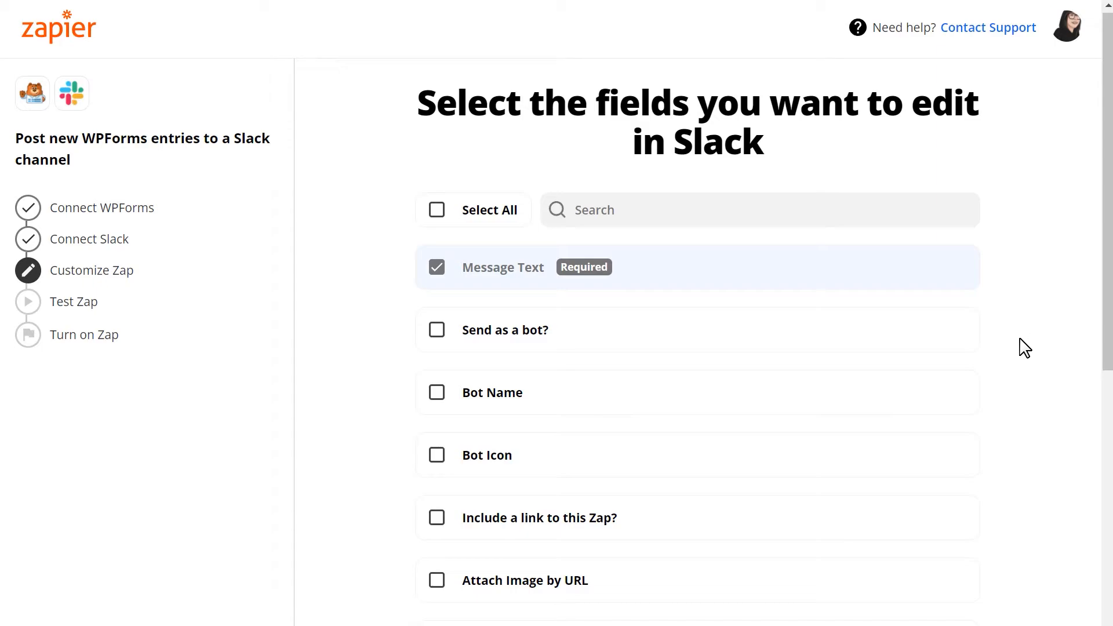
{"action": "mouse_move", "coordinate": [948, 461]}
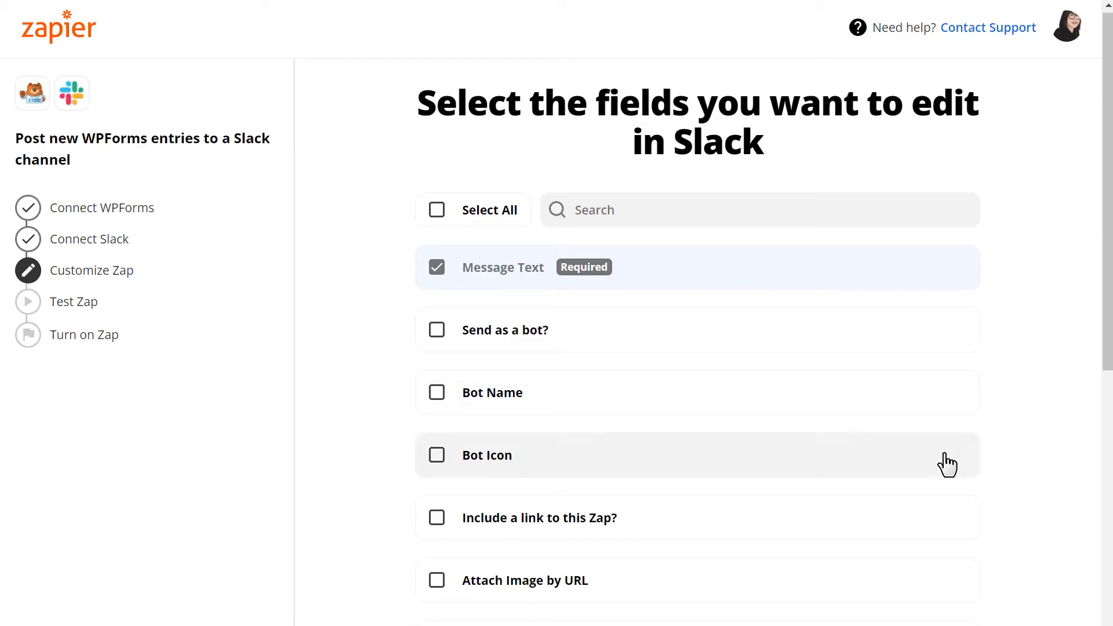
{"action": "mouse_move", "coordinate": [923, 525]}
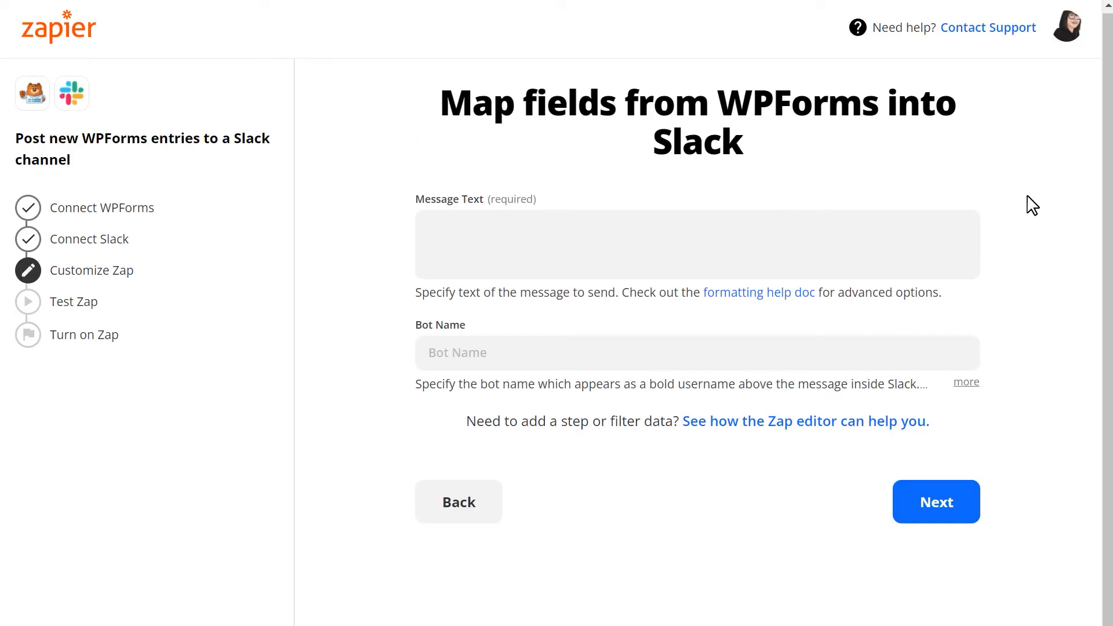
Step: Insert Name, Email, Phone, Website / URL and Comment or Message into Message Text
{"action": "left_click", "coordinate": [696, 244]}
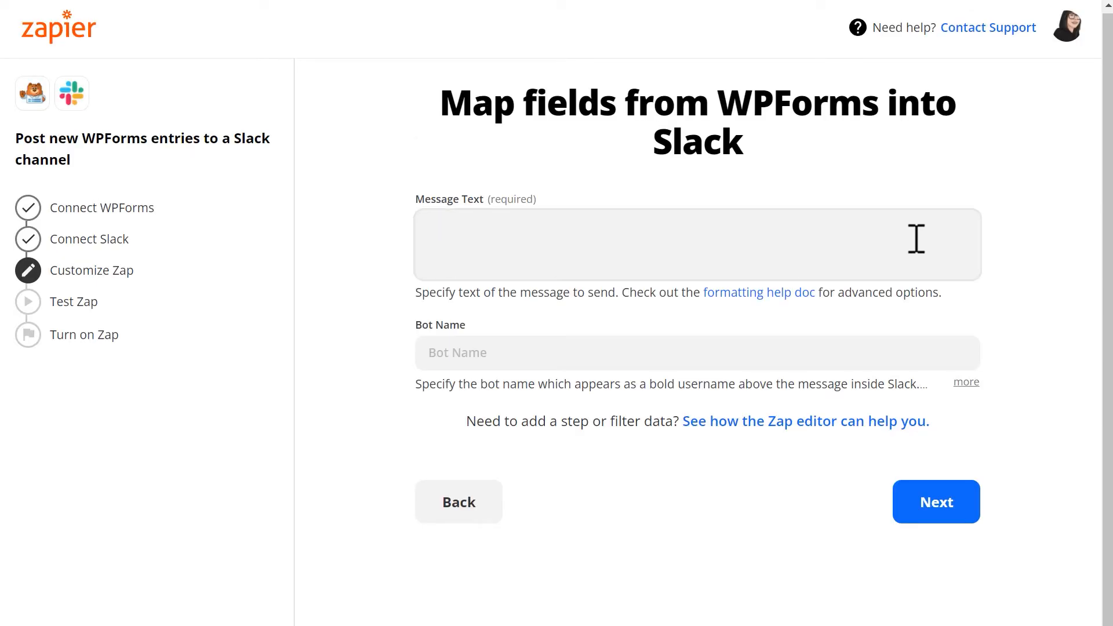
{"action": "left_click", "coordinate": [696, 244]}
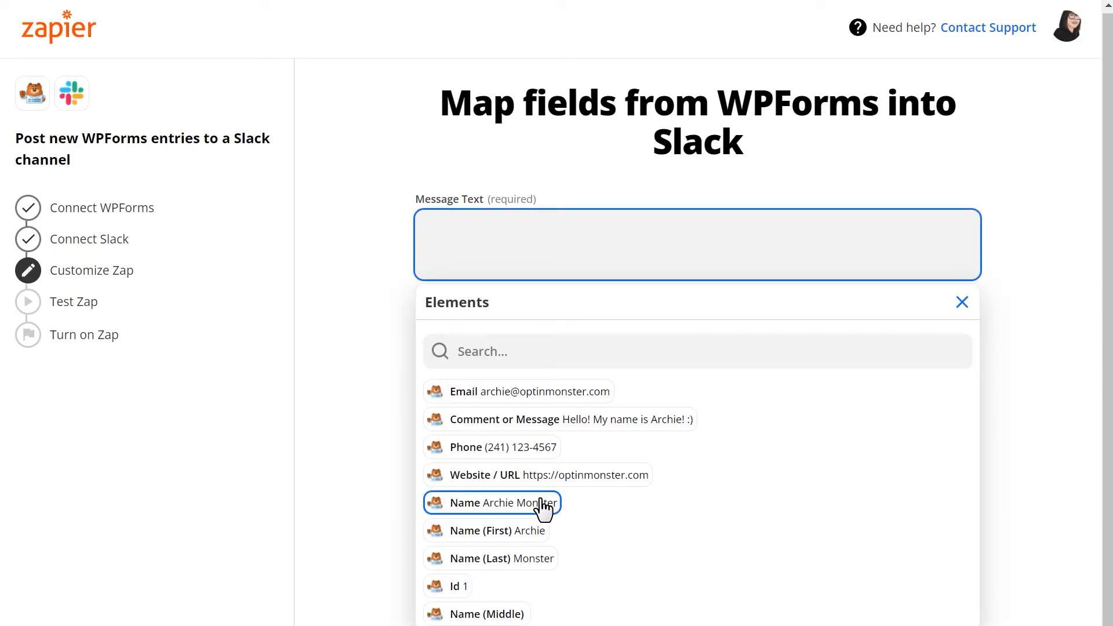
{"action": "left_click", "coordinate": [493, 502]}
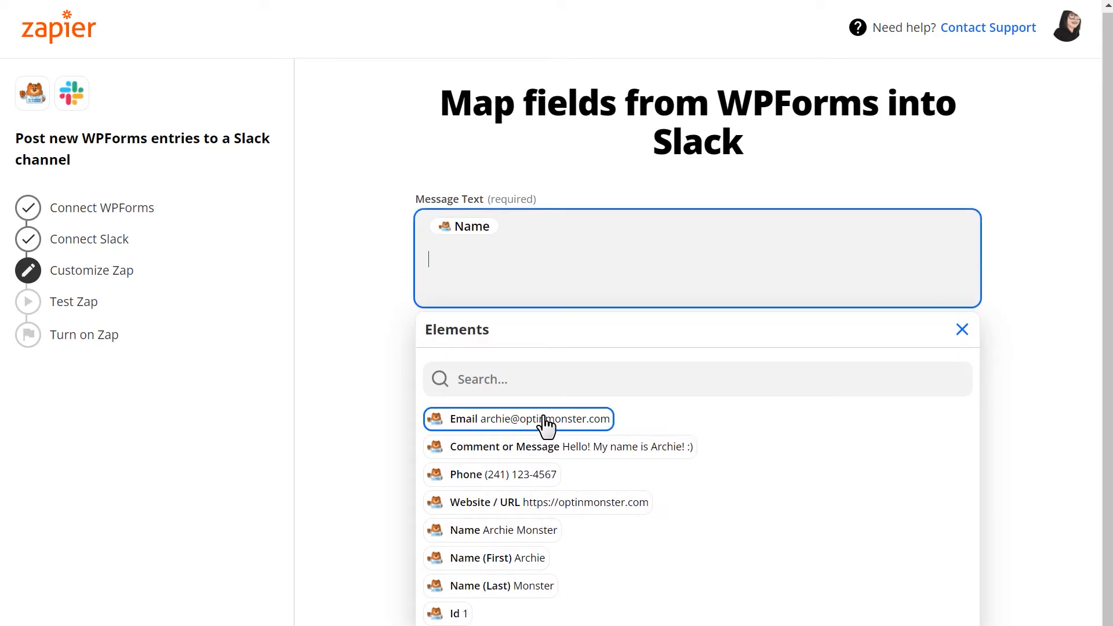
{"action": "left_click", "coordinate": [518, 418]}
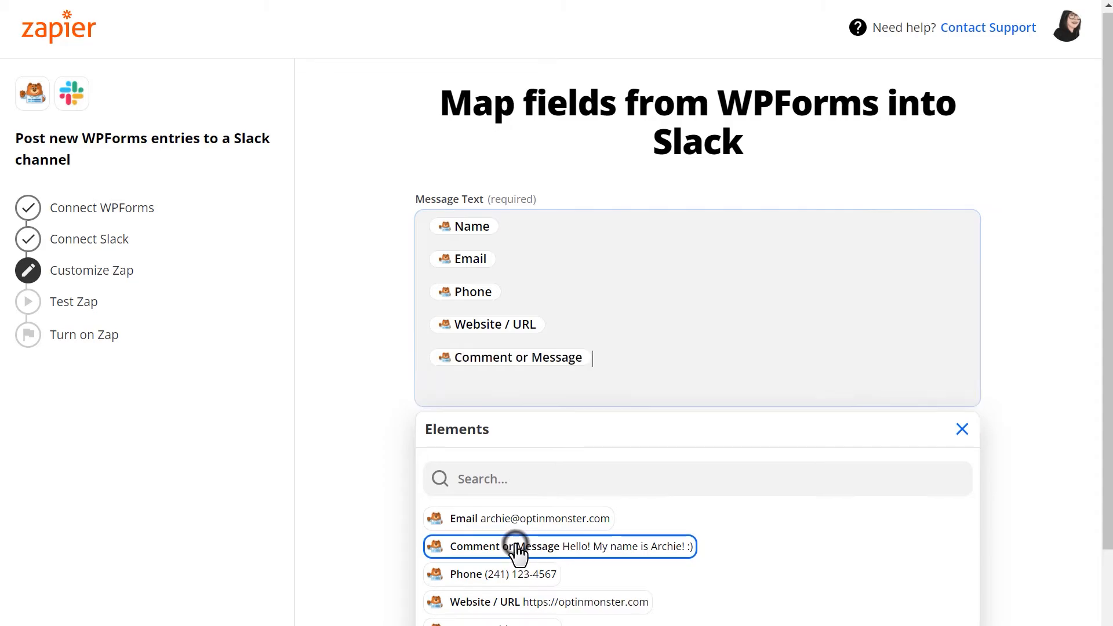
{"action": "left_click", "coordinate": [961, 429]}
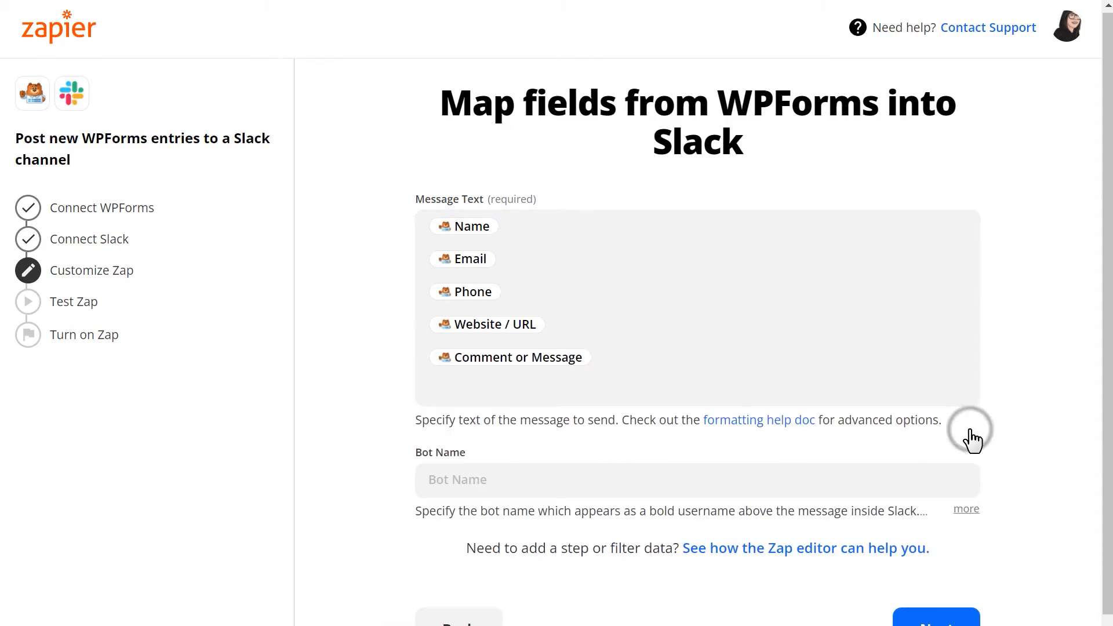
Step: Set the Bot Name to 'Sullie's Form Entry Messenger' and continue
{"action": "left_click", "coordinate": [698, 480]}
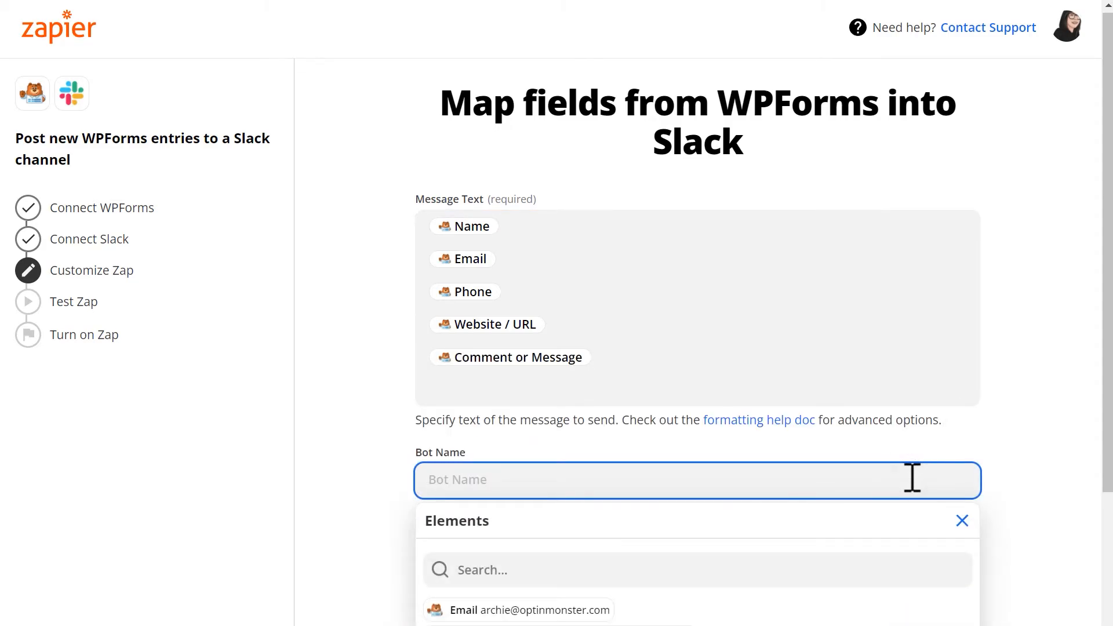
{"action": "type", "text": "Sullie's Form Entry Messenger"}
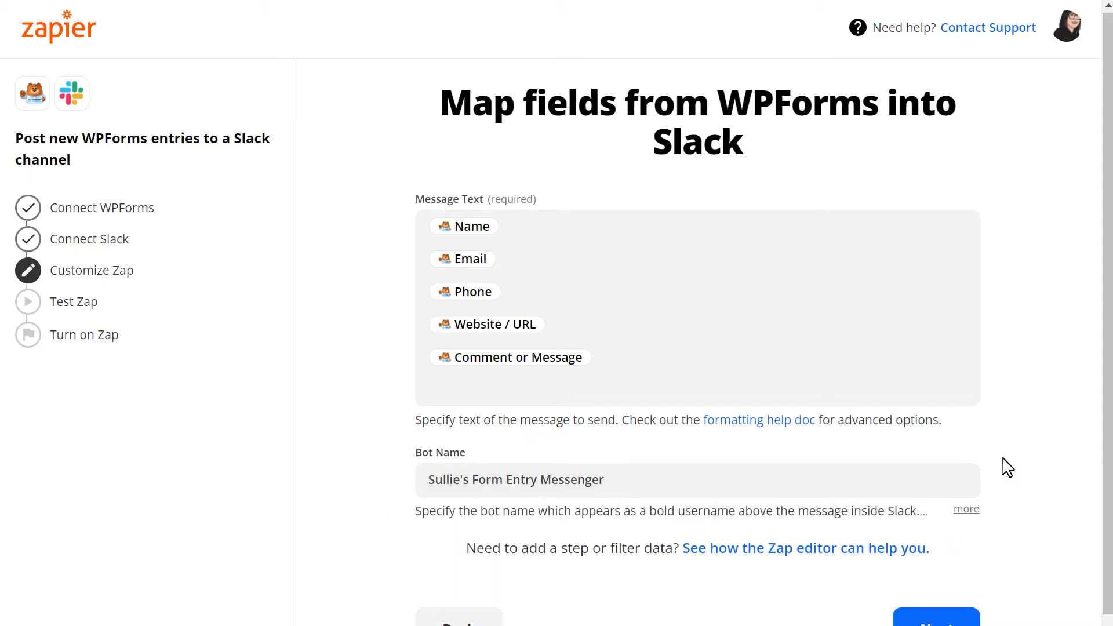
{"action": "left_click", "coordinate": [936, 621]}
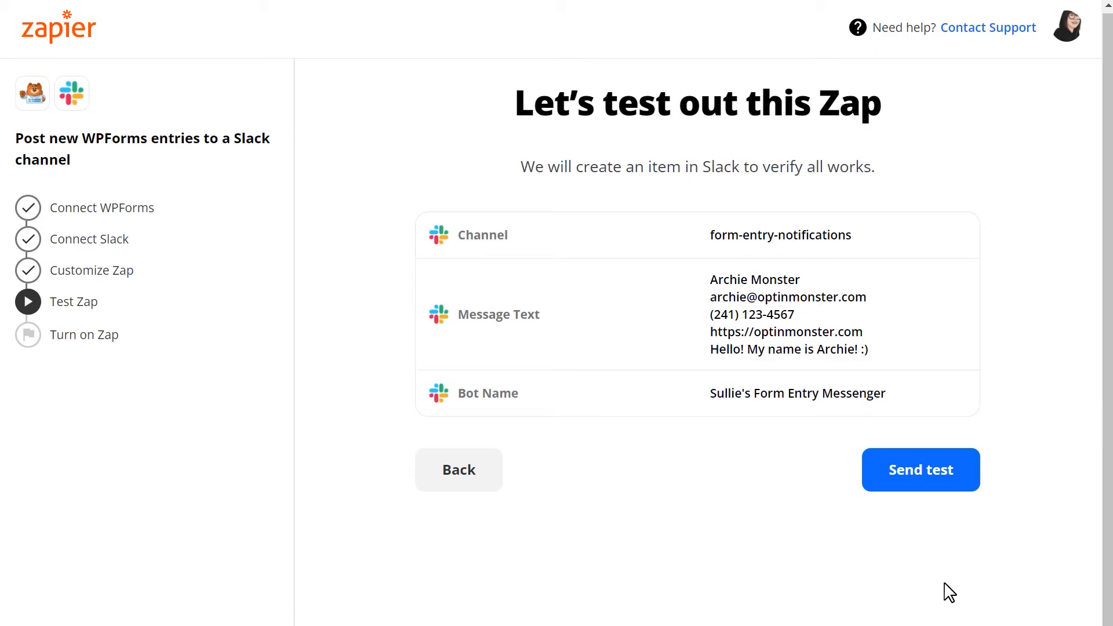
{"action": "mouse_move", "coordinate": [795, 252]}
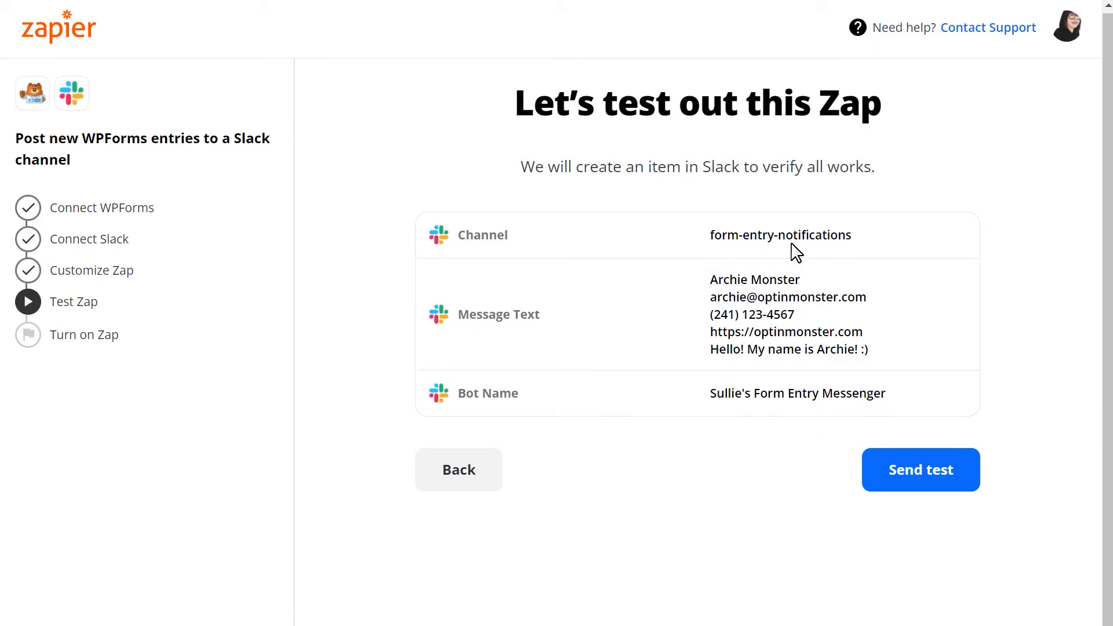
{"action": "mouse_move", "coordinate": [740, 266]}
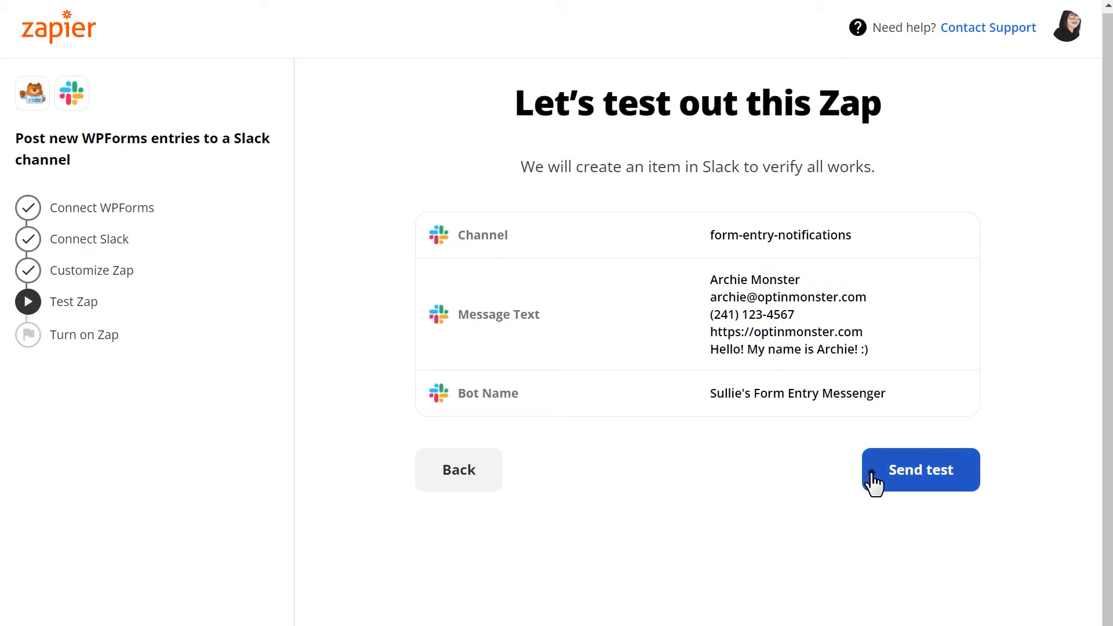
Step: Send a test message to Slack #form-entry-notifications and return to Zapier
{"action": "left_click", "coordinate": [920, 468]}
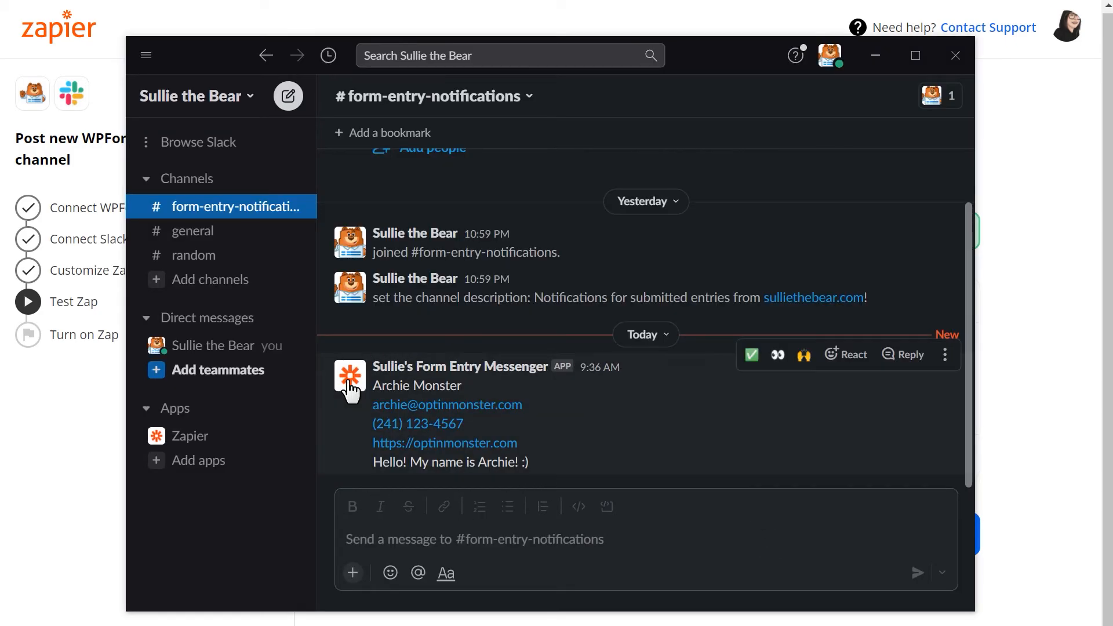
{"action": "left_click", "coordinate": [73, 301]}
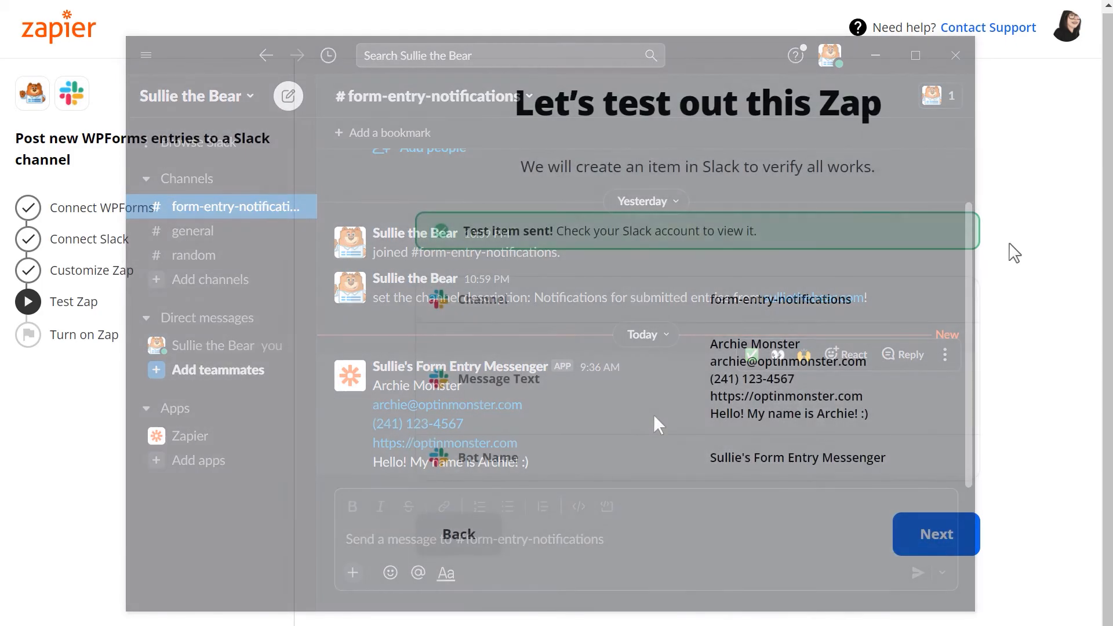
Step: Turn on the WPForms-to-Slack Zap, then open WPForms' Submit a Support Ticket form
{"action": "left_click", "coordinate": [934, 534]}
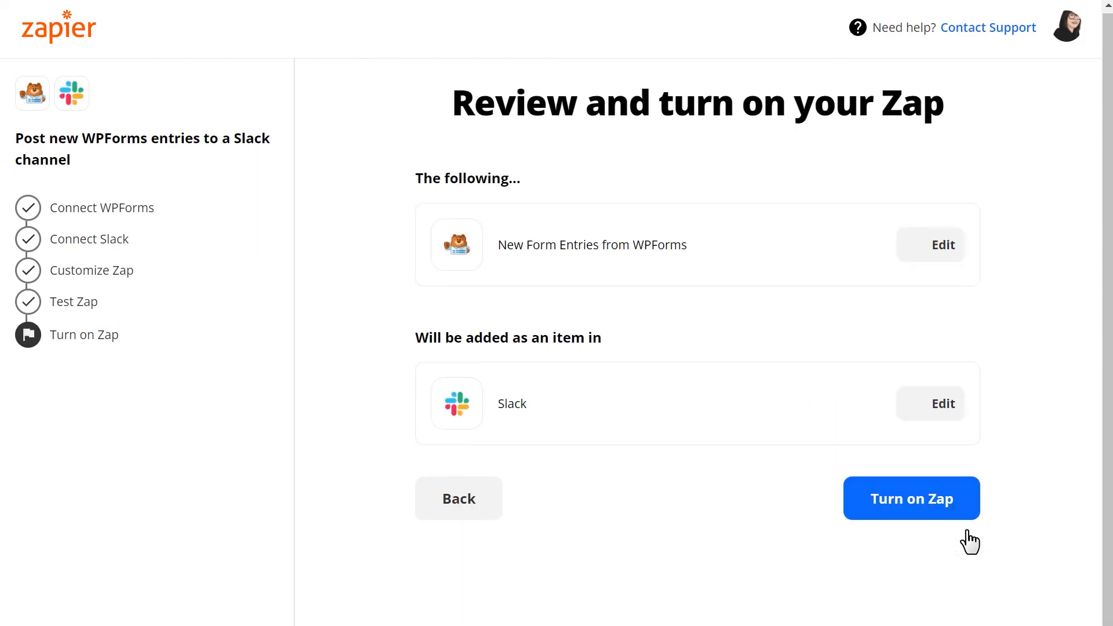
{"action": "left_click", "coordinate": [912, 498]}
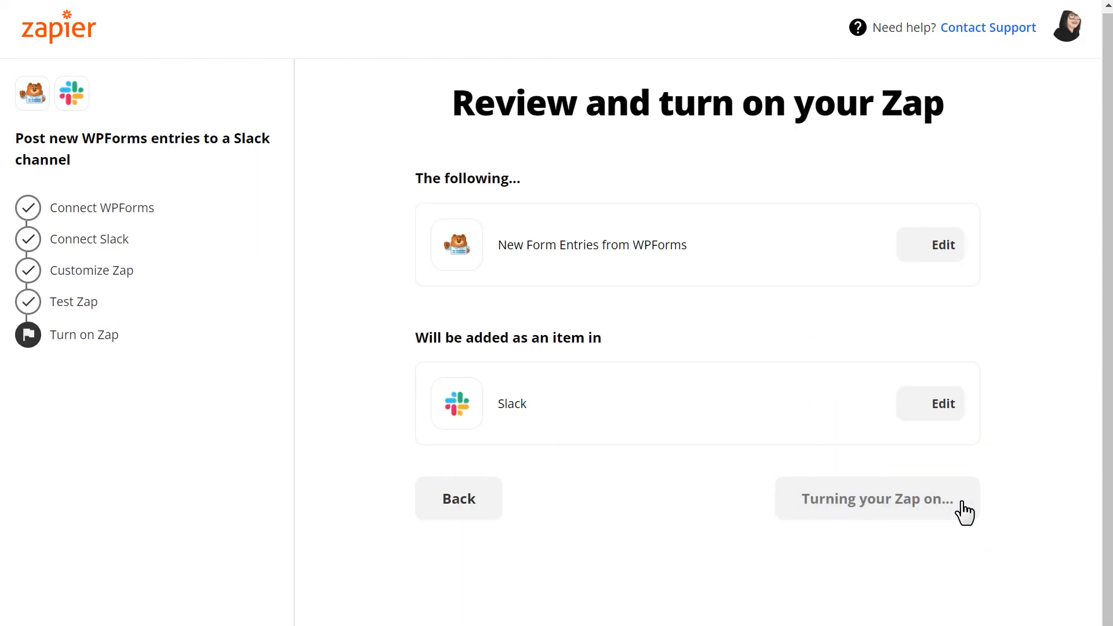
{"action": "left_click", "coordinate": [876, 497]}
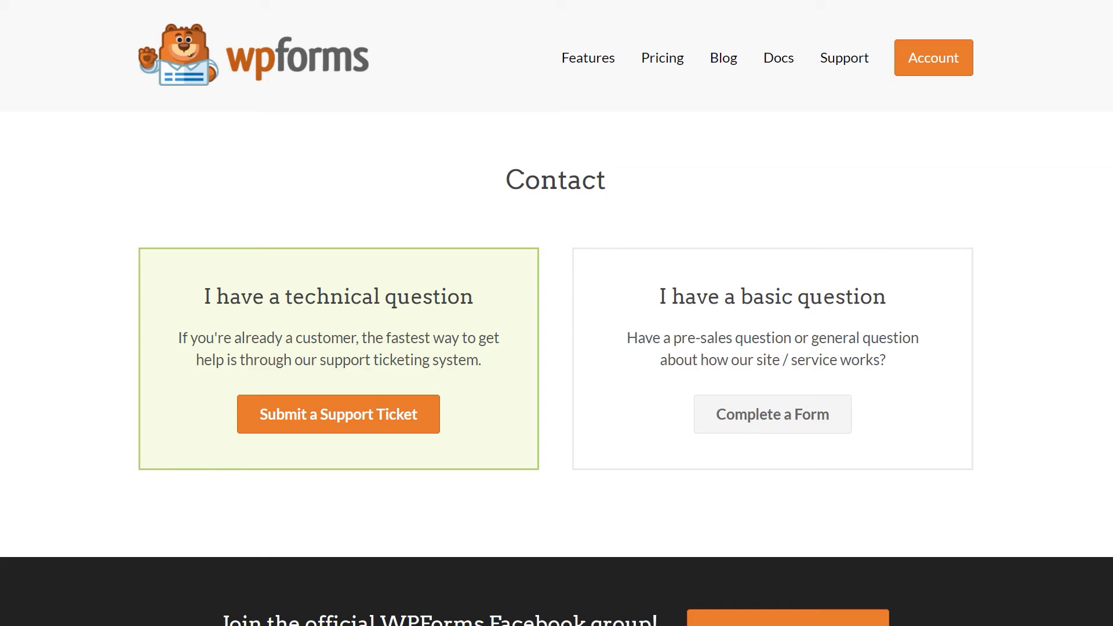
{"action": "left_click", "coordinate": [337, 414]}
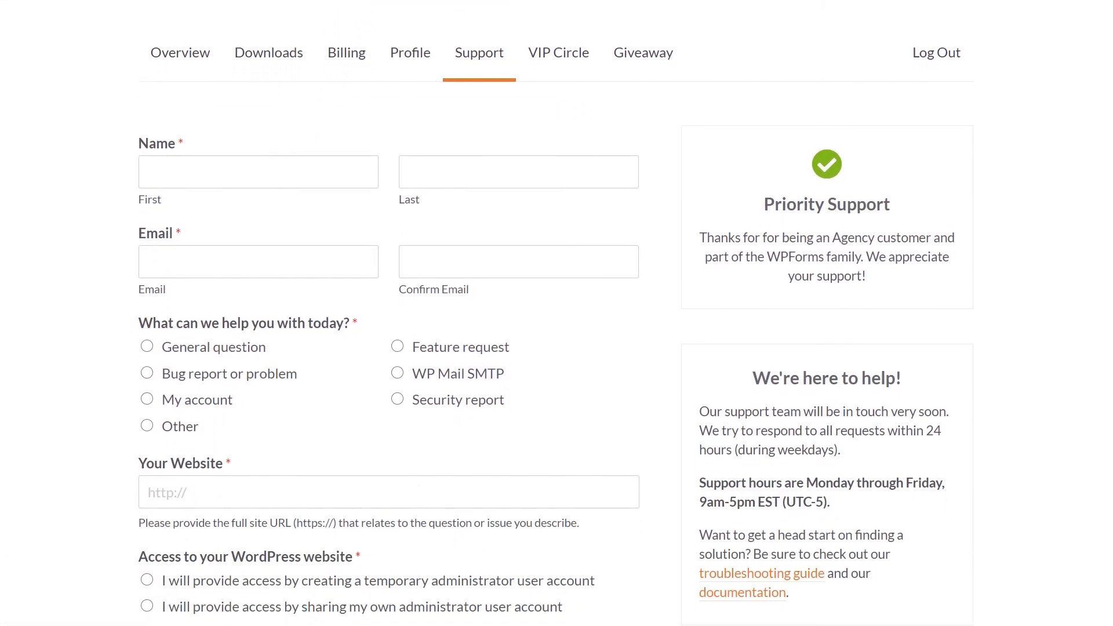